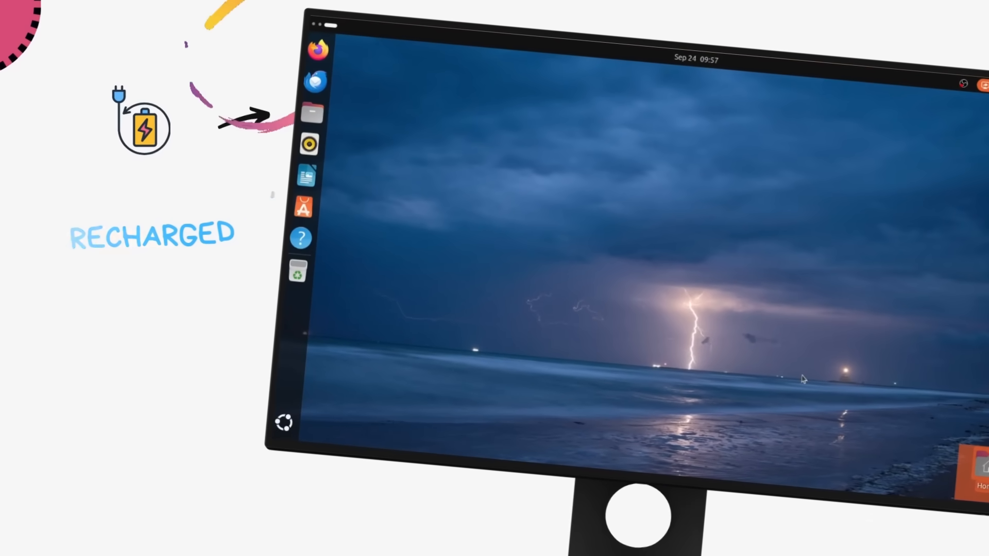
Step: View the About page under System showing Questing Quokka on an i5-7400 with 16 GiB
left_click(300, 270)
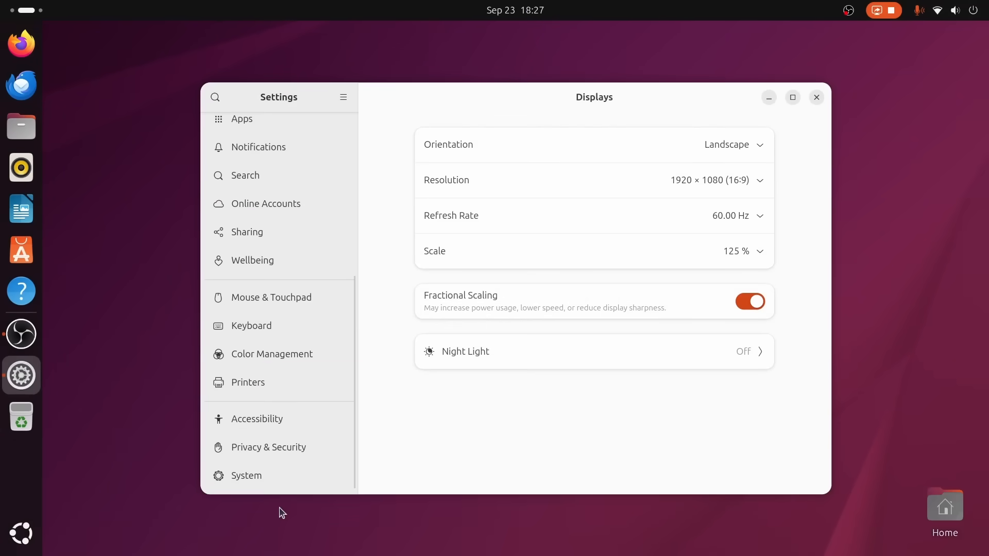
left_click(246, 476)
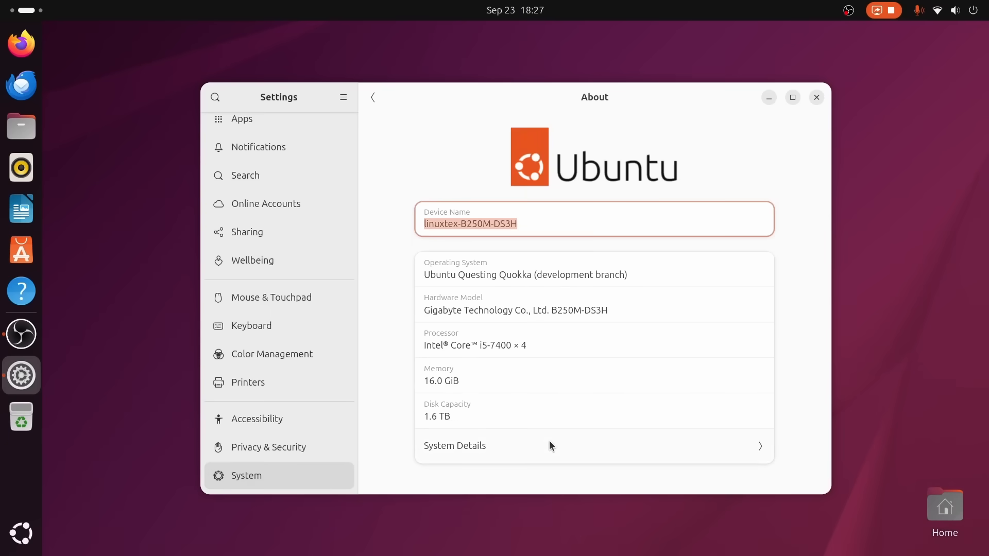
left_click(456, 445)
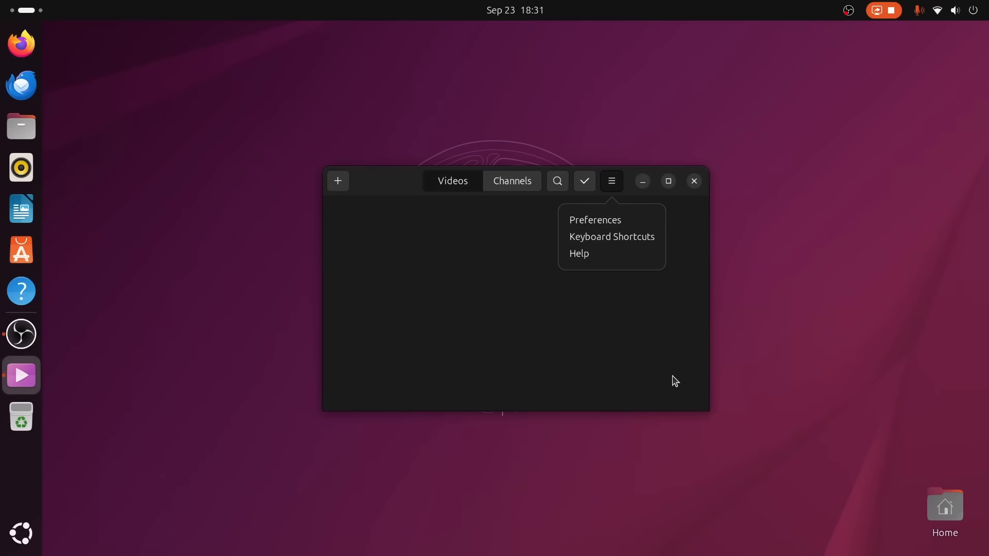
mouse_move(714, 423)
type("totem")
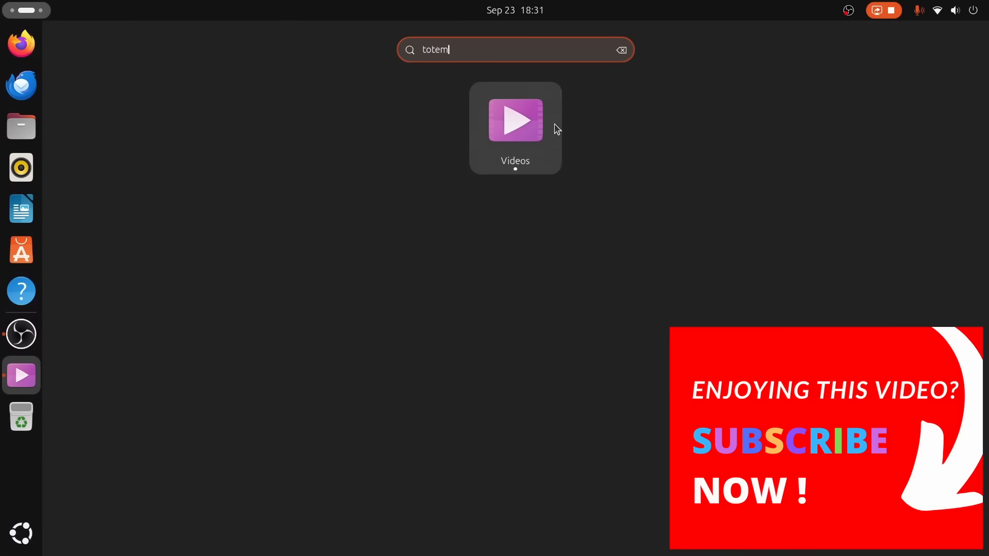
Step: Close the Videos (totem) window to return to the kangaroo wallpaper desktop
left_click(515, 120)
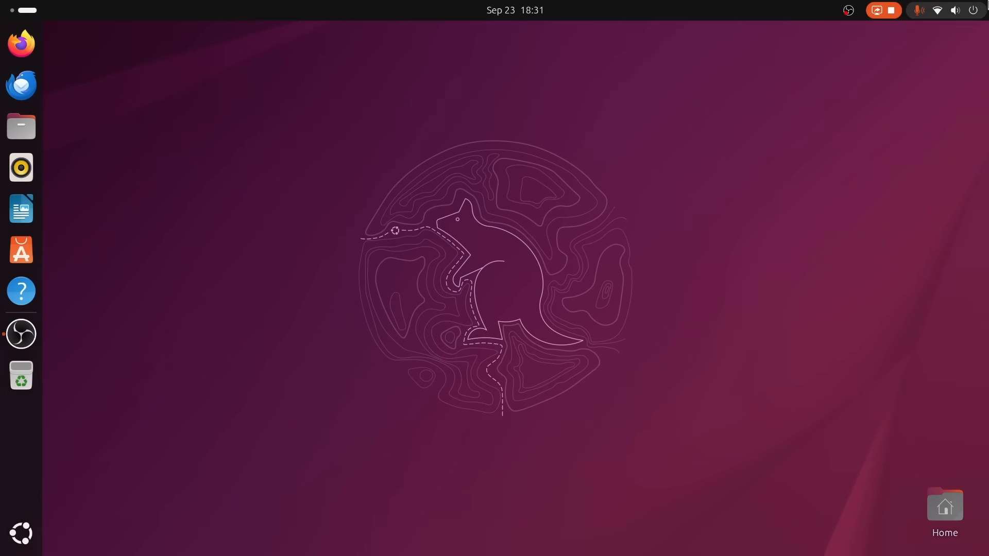
Step: Toggle Do Not Disturb on and back off from the Quick Settings panel
left_click(954, 11)
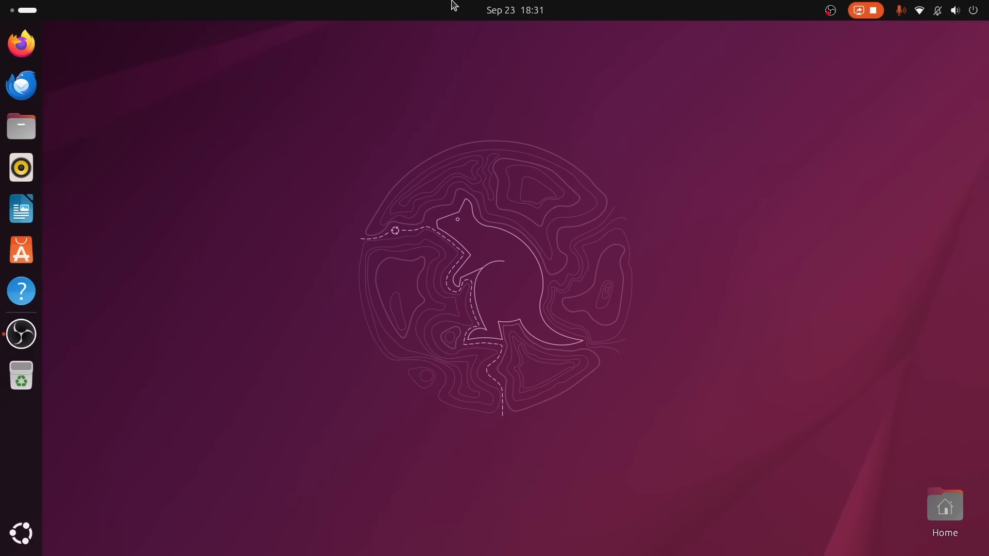
left_click(919, 10)
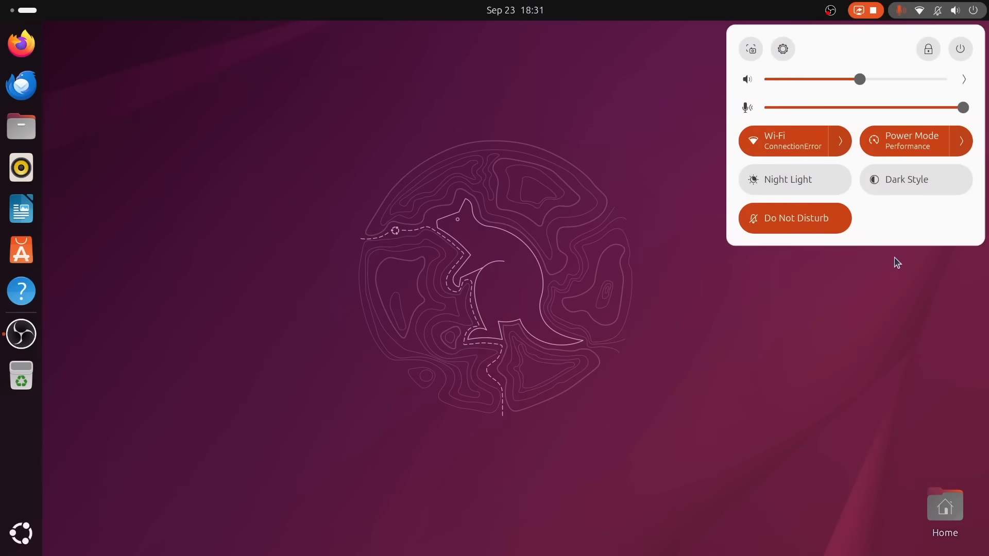
left_click(795, 219)
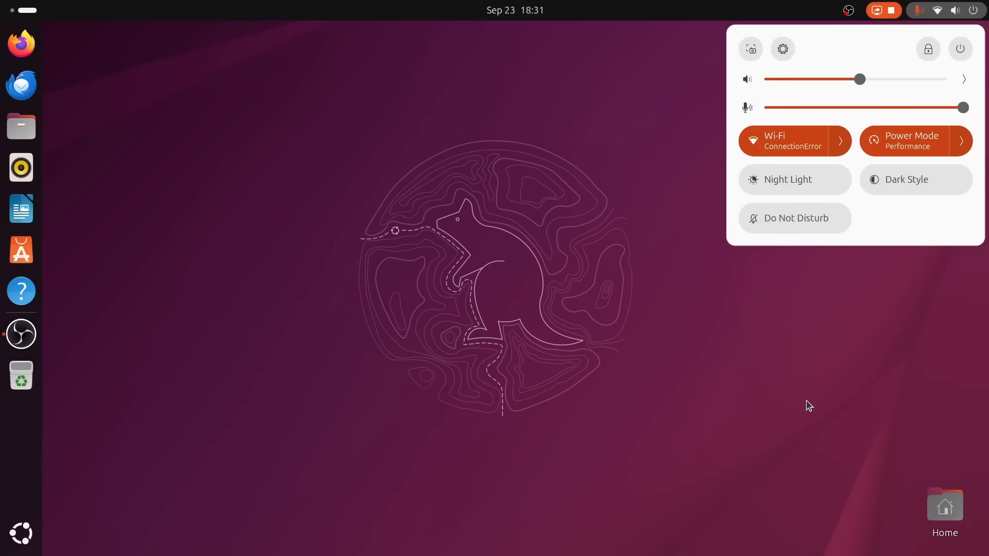
left_click(212, 258)
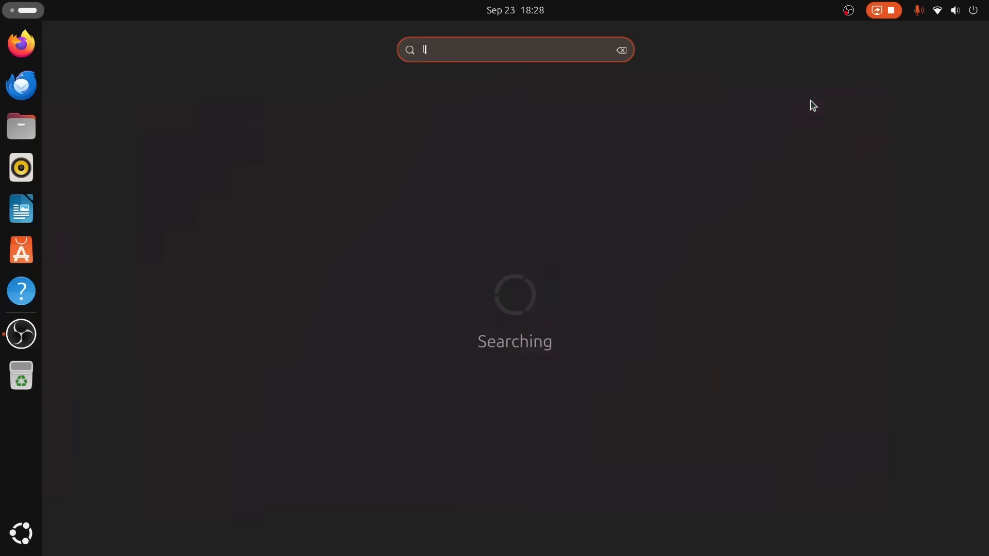
Step: Launch Image Viewer via 'loupe' and flip between the lightning storm and desert caravan wallpapers
type("loupe")
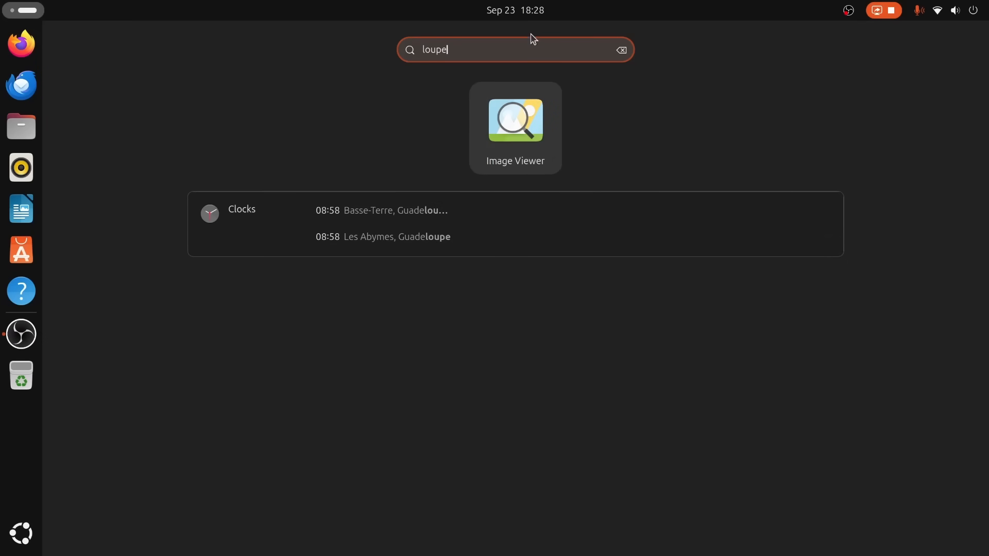
left_click(515, 122)
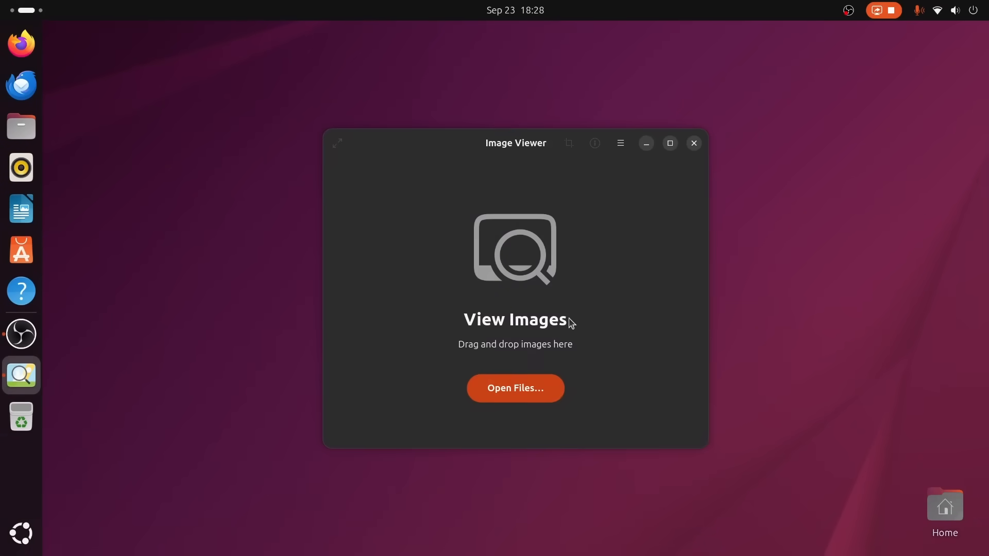
left_click(515, 388)
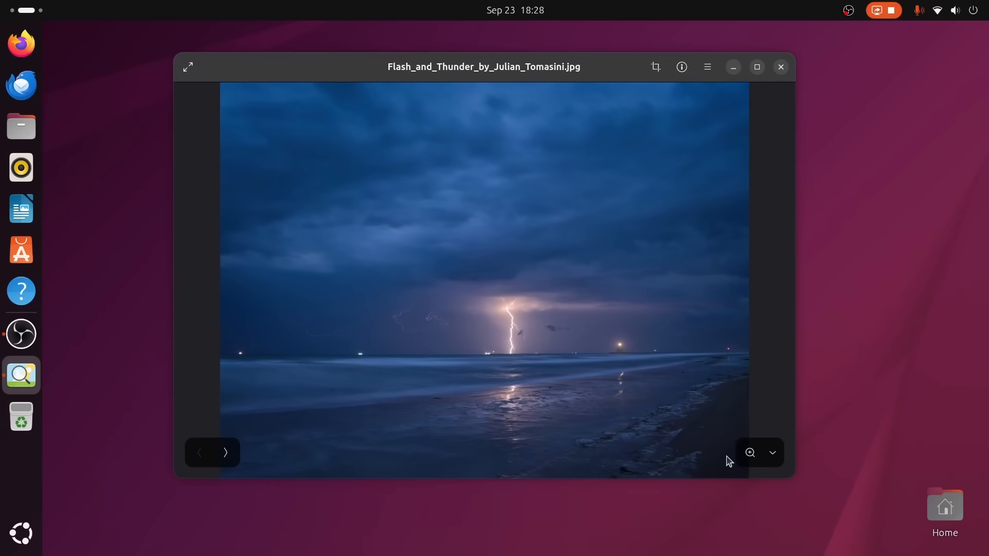
left_click(224, 453)
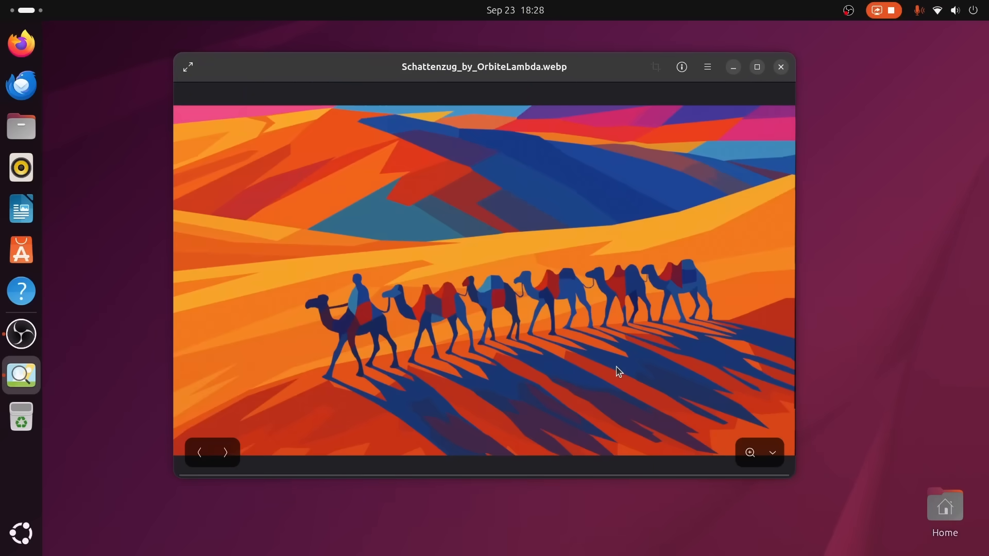
left_click(225, 452)
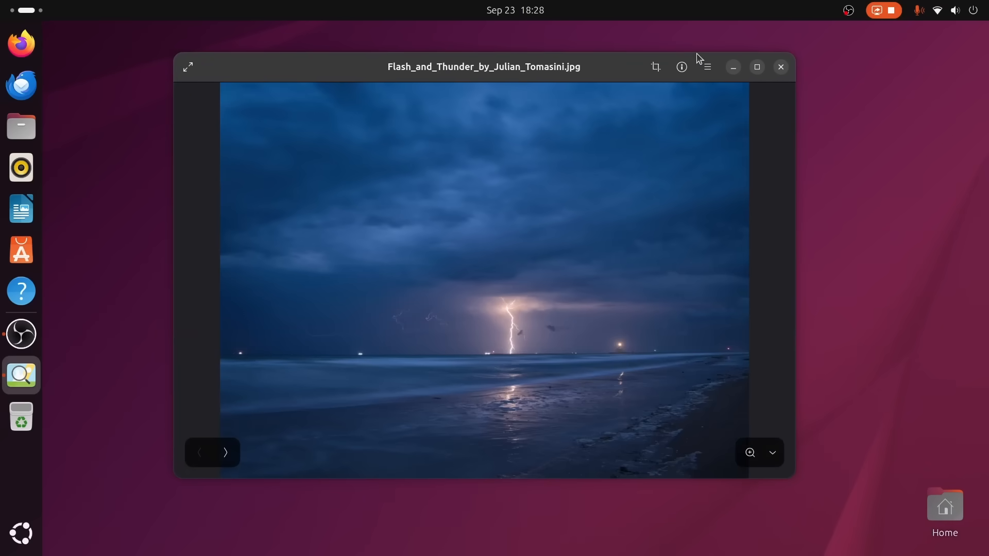
Step: View the About Image Viewer dialog for version 49.0, then leave fullscreen
left_click(706, 67)
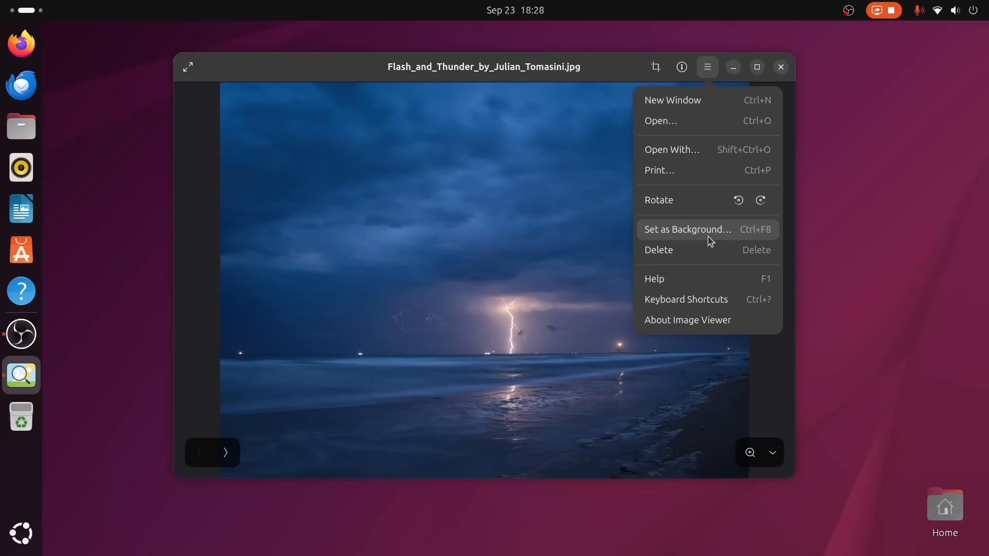
left_click(688, 319)
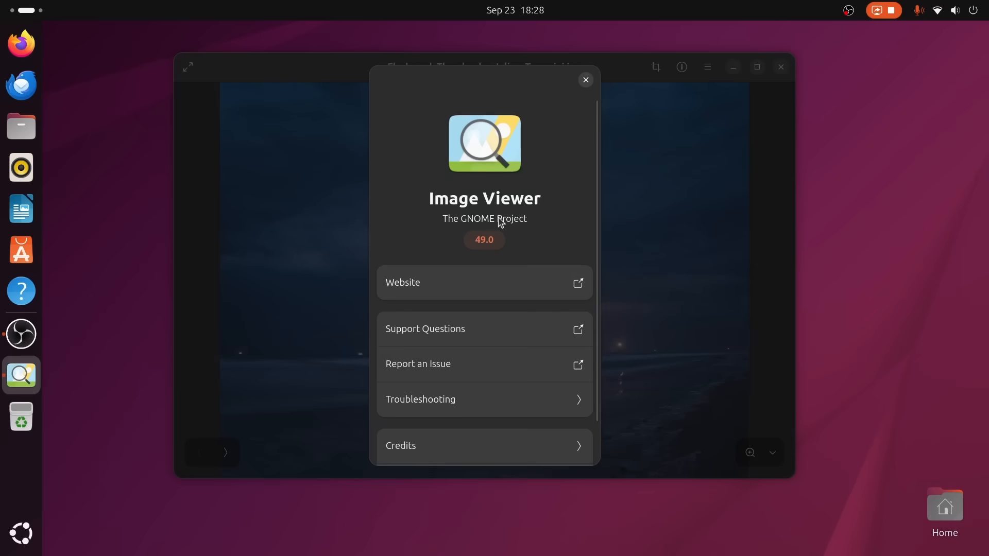
left_click(585, 80)
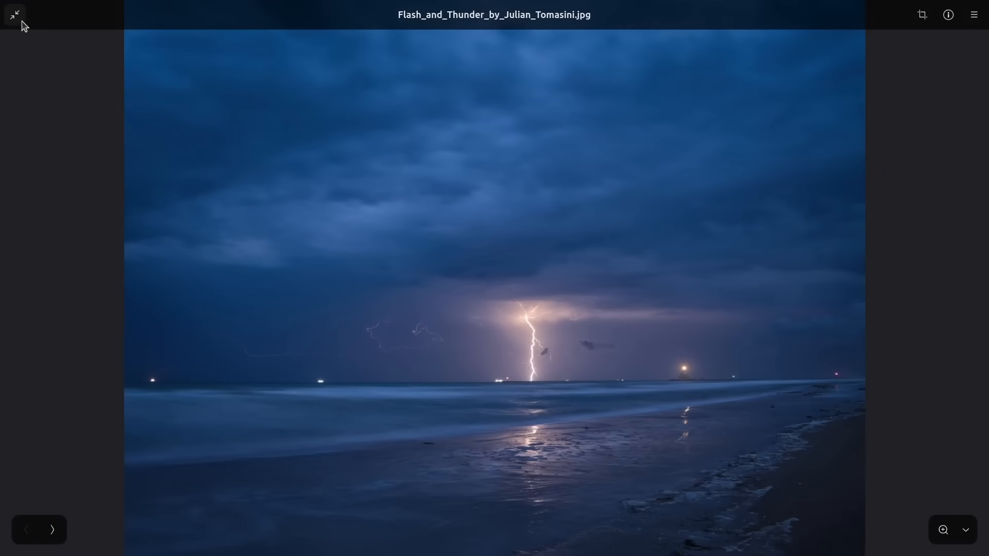
left_click(13, 14)
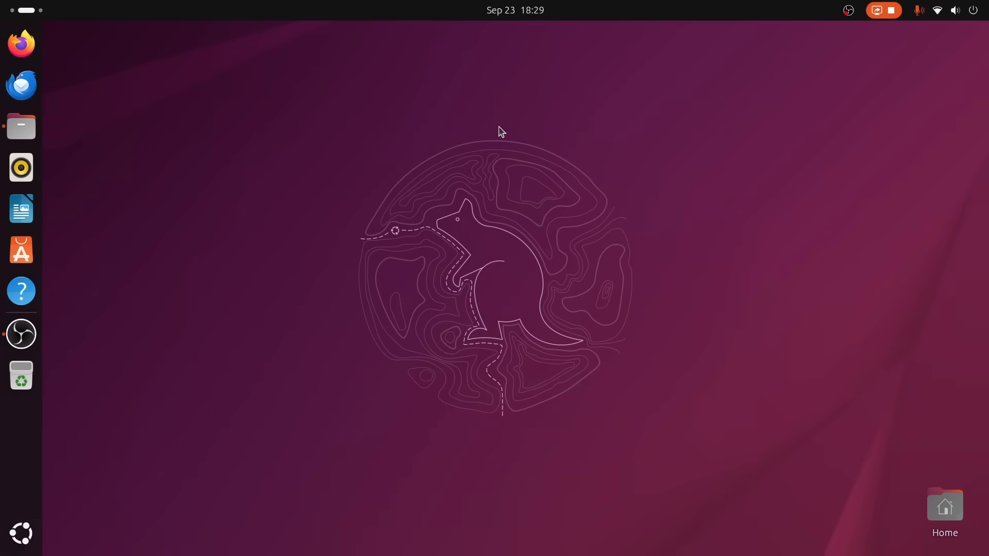
Step: Dismiss the Papers About dialog and browse Documents to select the NASA systems engineering PDF
left_click(620, 110)
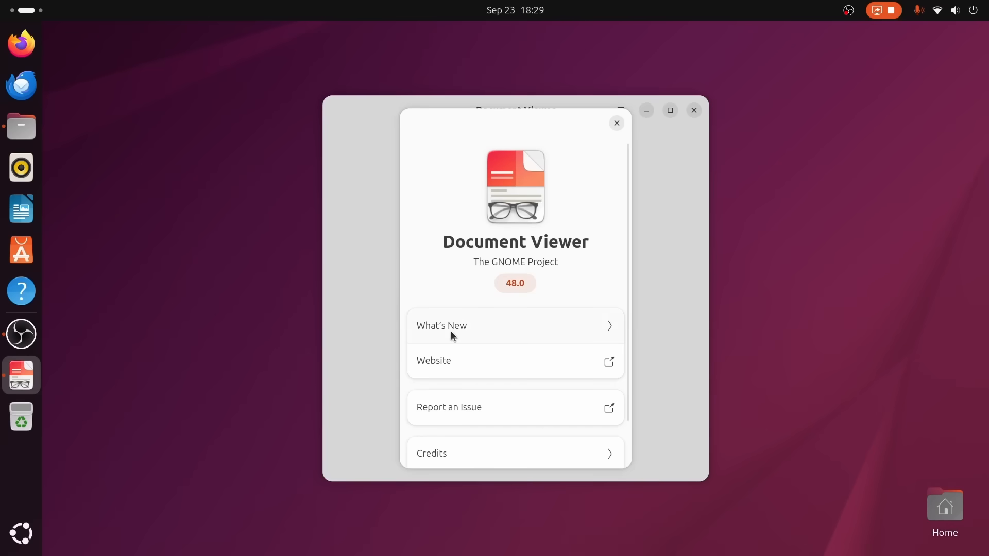
left_click(616, 124)
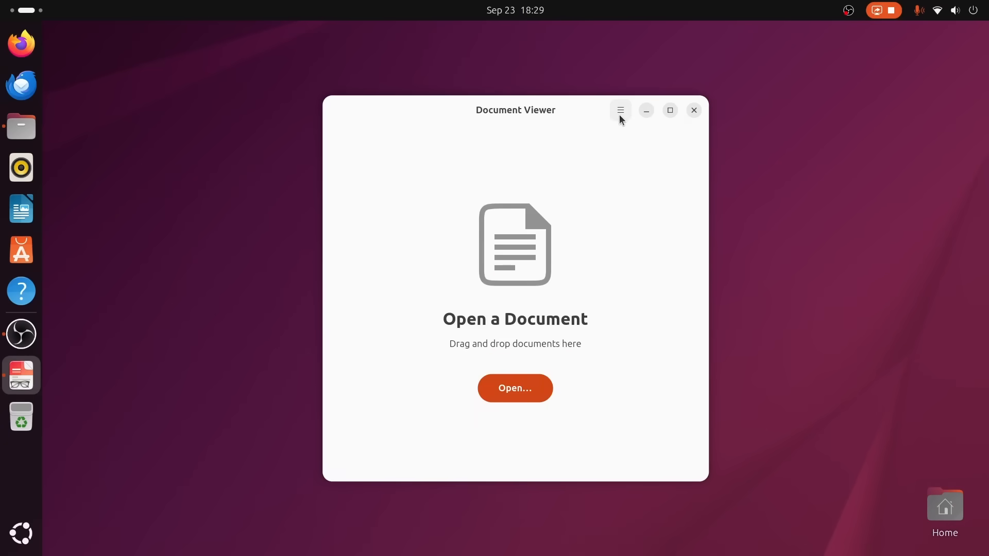
left_click(515, 388)
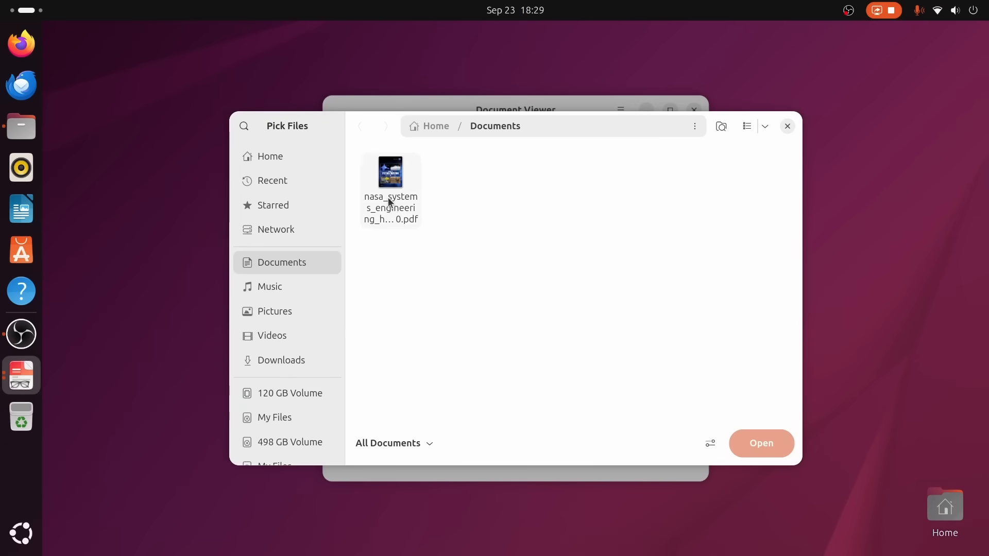
left_click(761, 443)
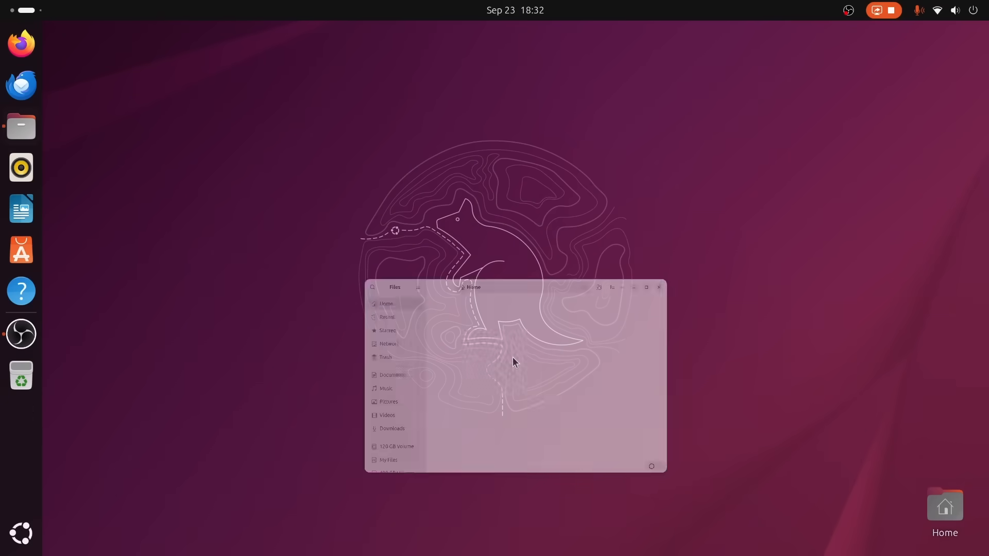
Step: Filter the Files search by Date Used to the single day 09/23/2025
left_click(625, 125)
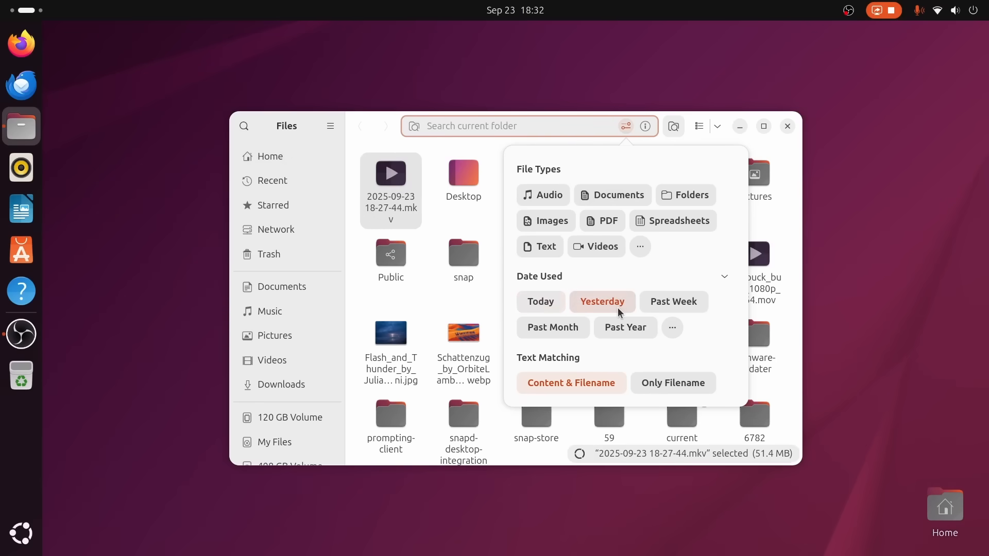
left_click(674, 302)
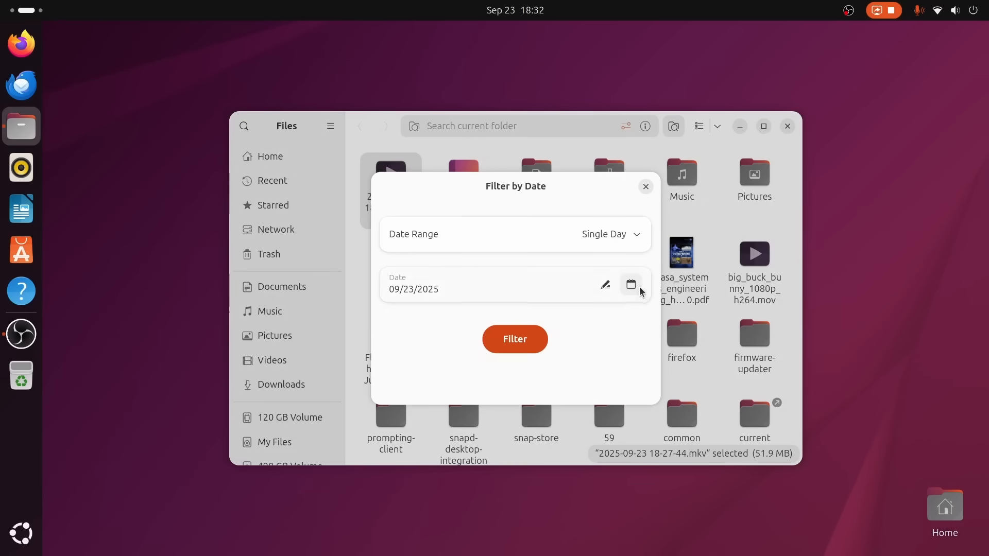
left_click(646, 186)
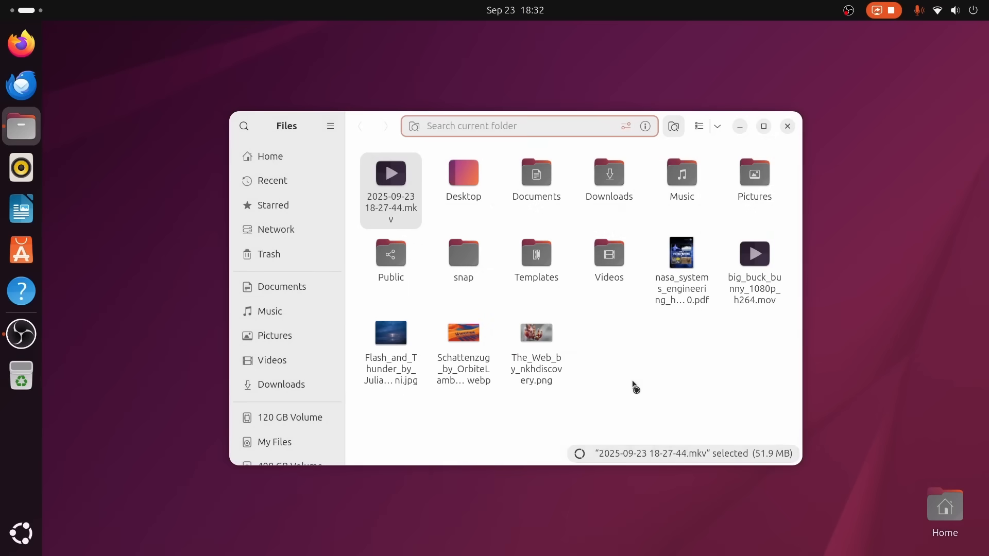
left_click(626, 126)
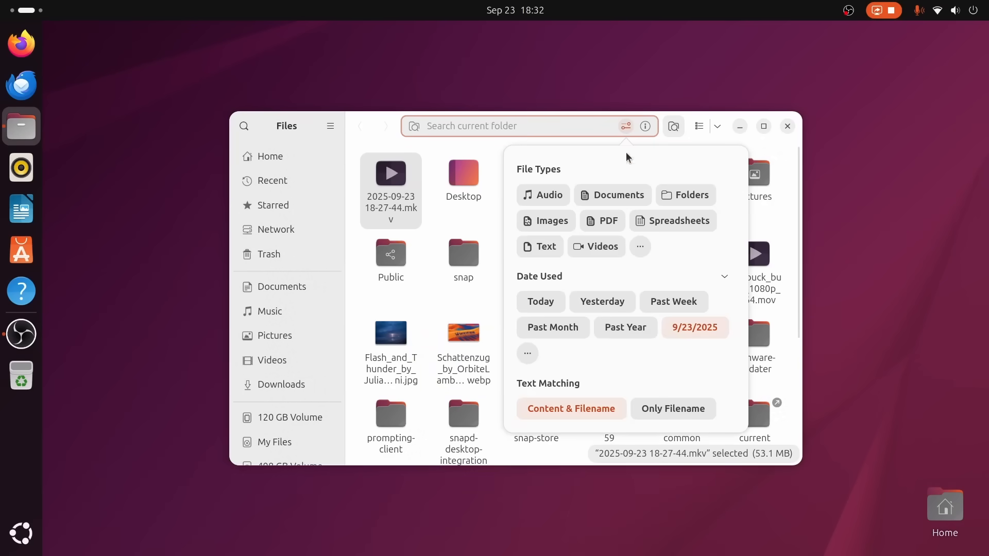
mouse_move(520, 239)
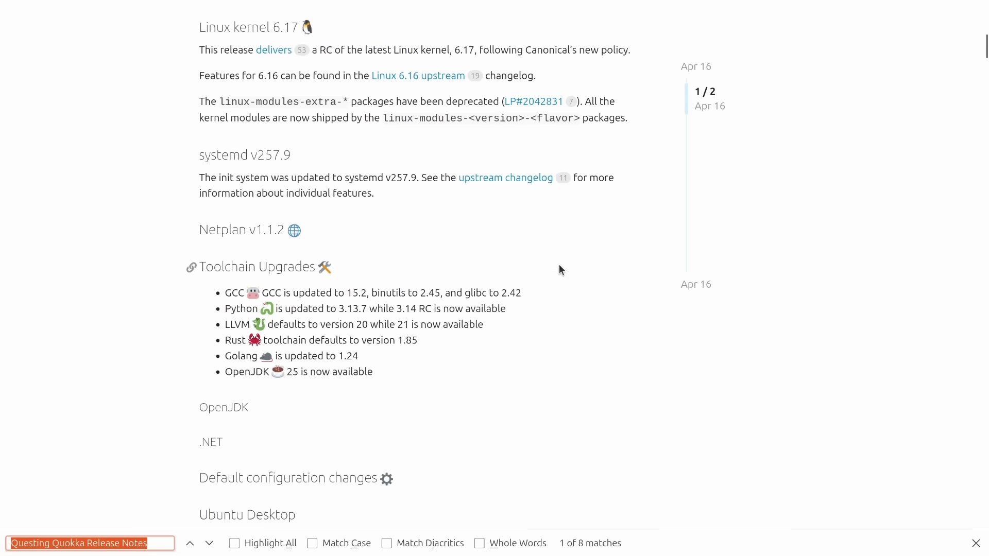
Step: Find 'tpm' in the release notes and step through matches, selecting the TPM-backed encryption note
type("tpm")
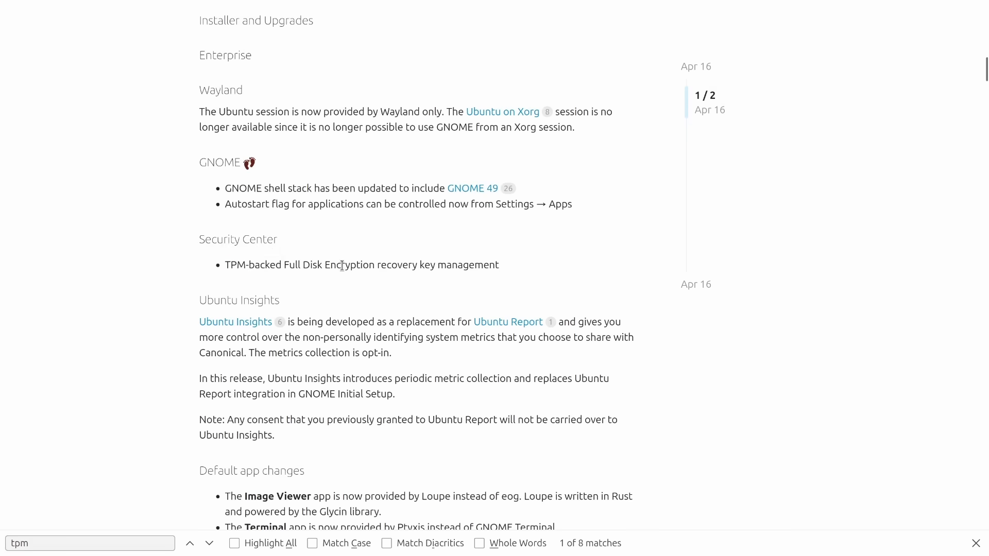
triple_click(360, 264)
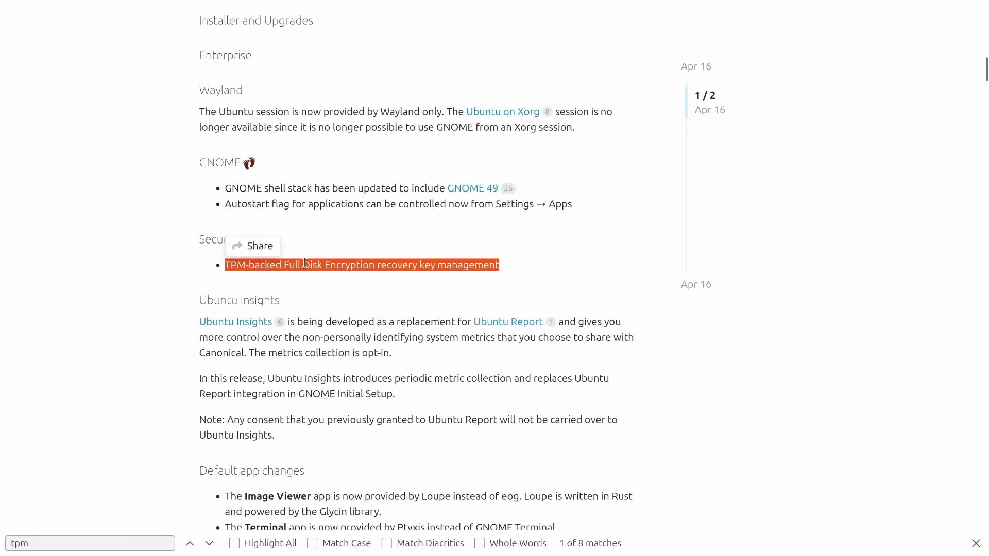
left_click(209, 543)
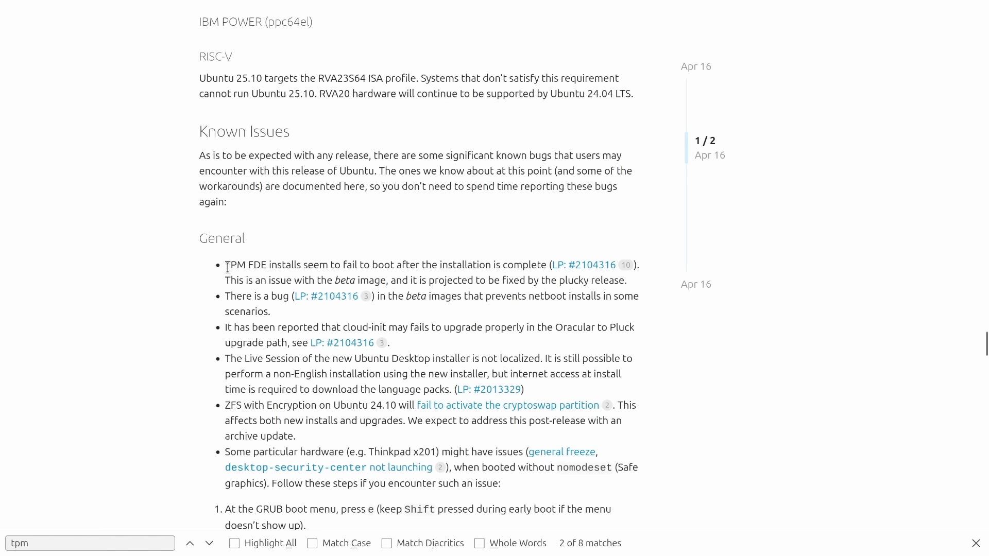
left_click(207, 544)
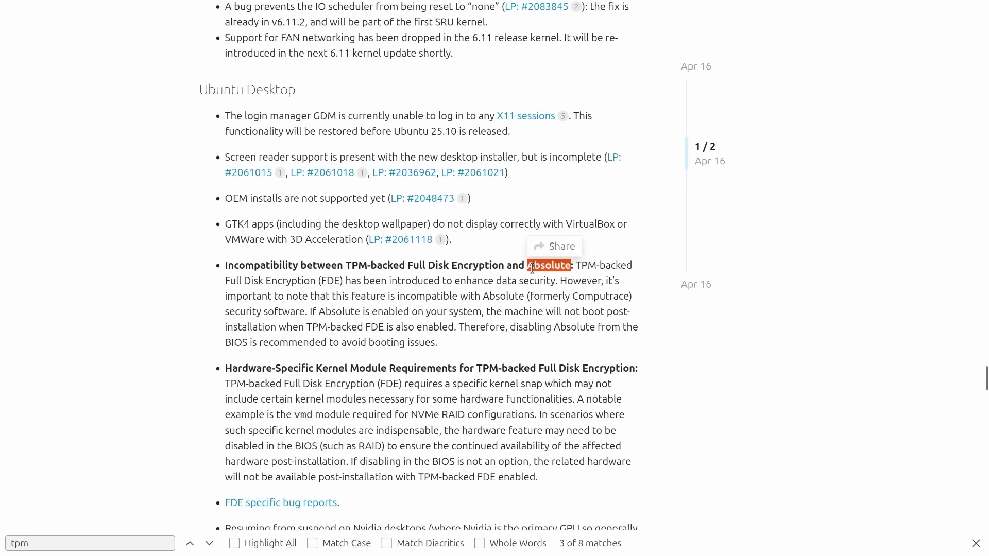
mouse_move(416, 306)
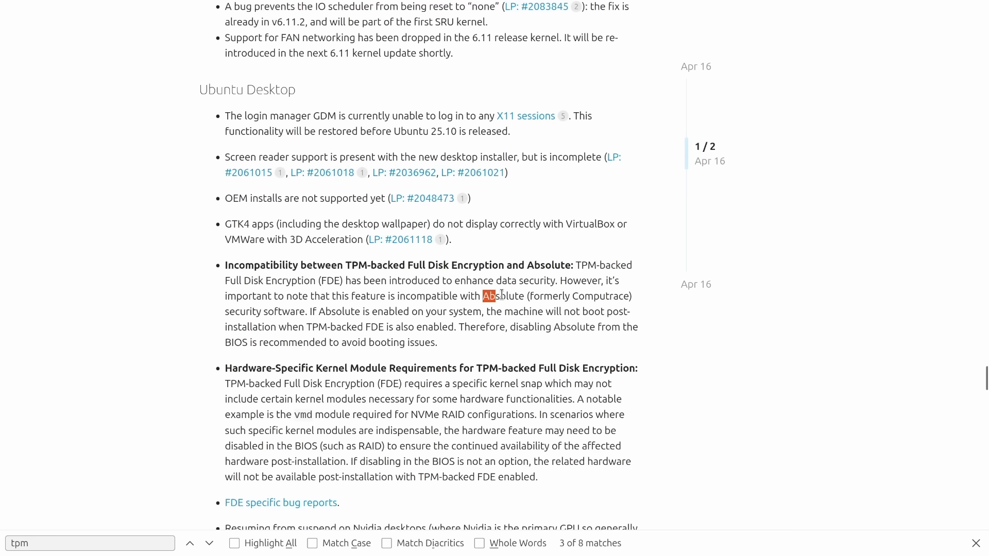
Step: Highlight 'Absolute' in the incompatibility note and continue to the remaining tpm matches
left_click_drag(315, 311, 630, 311)
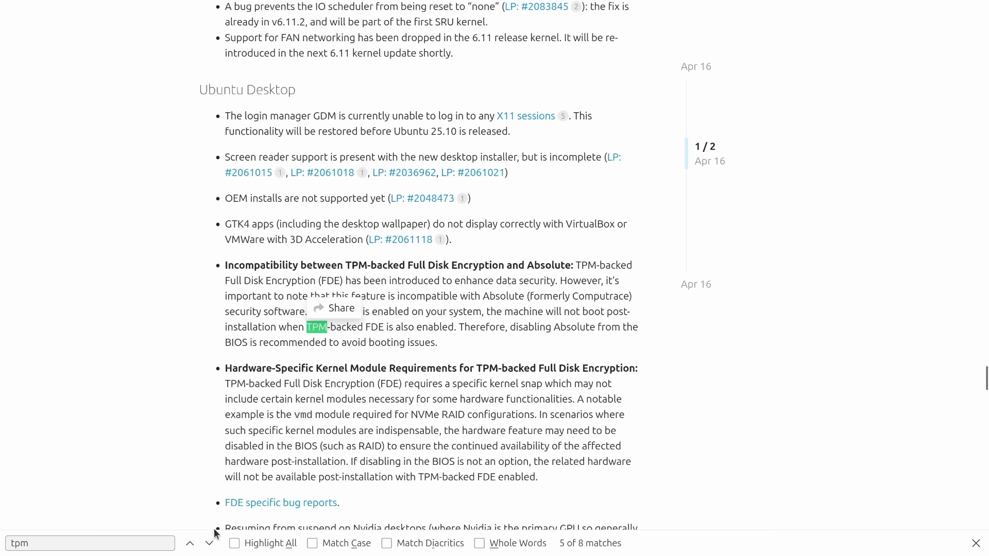
left_click(209, 544)
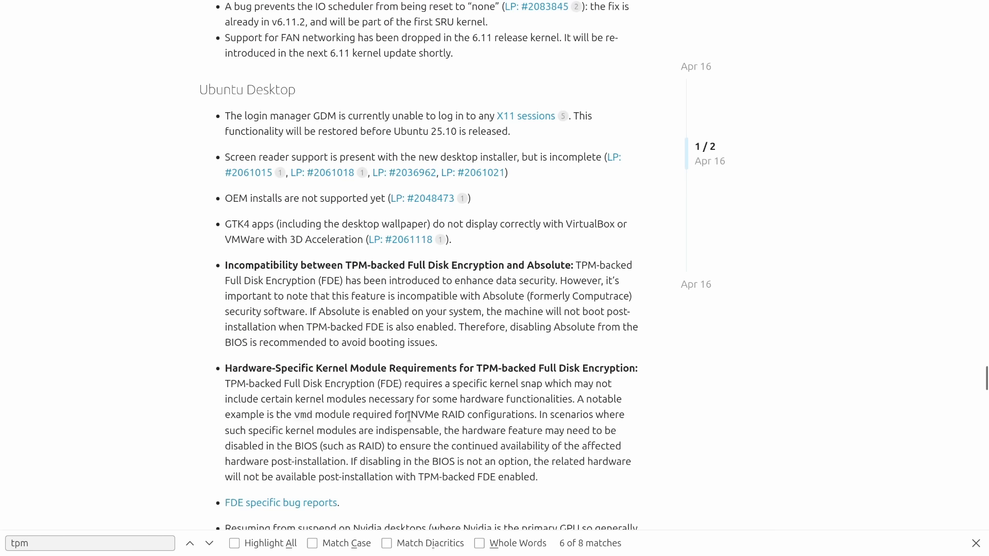
left_click_drag(409, 414, 538, 414)
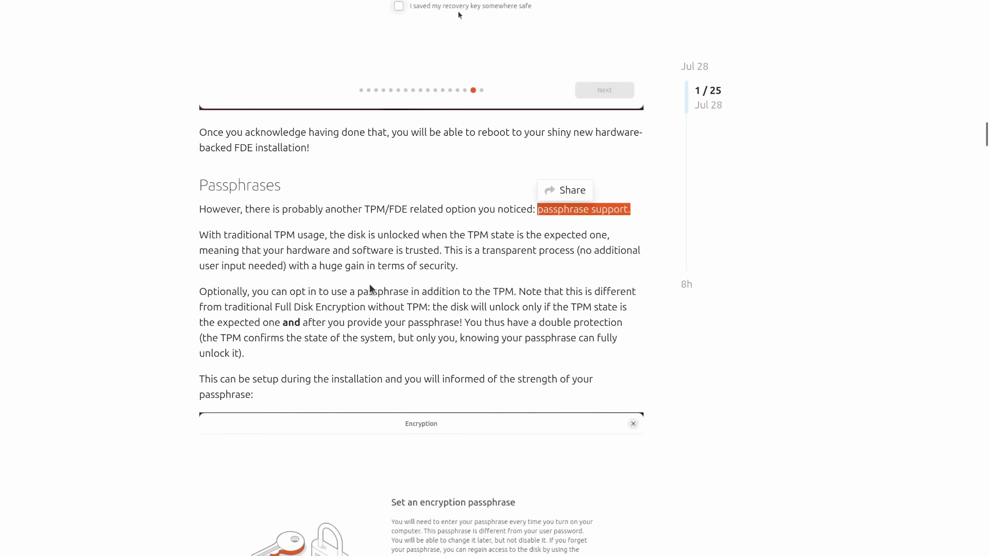
scroll("down", 3)
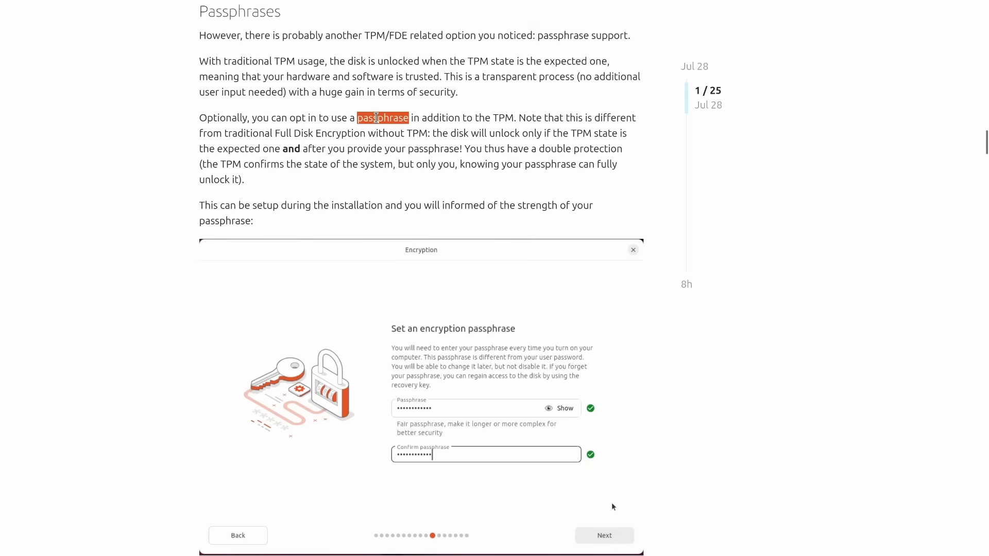
scroll("down", 3)
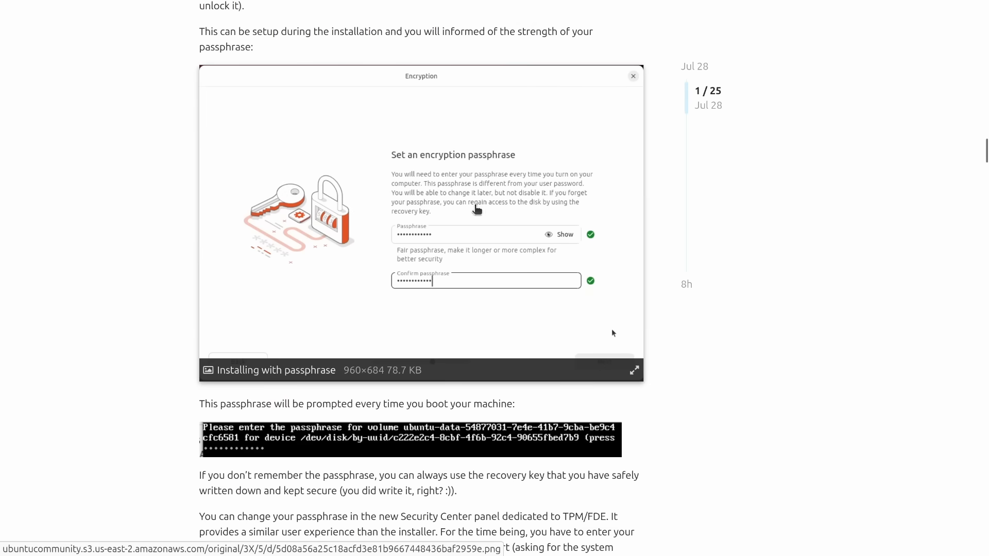
scroll("down", 3)
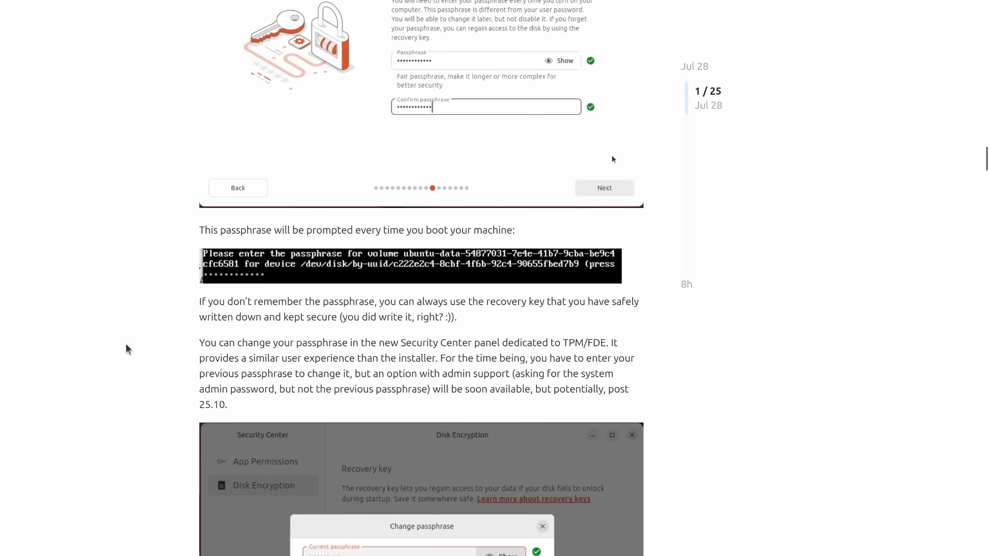
mouse_move(243, 272)
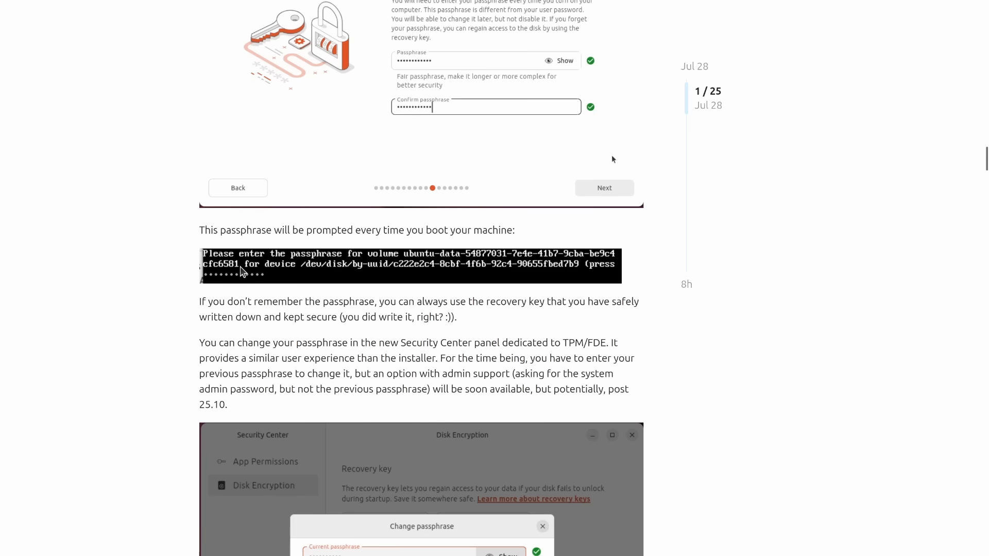
scroll("down", 3)
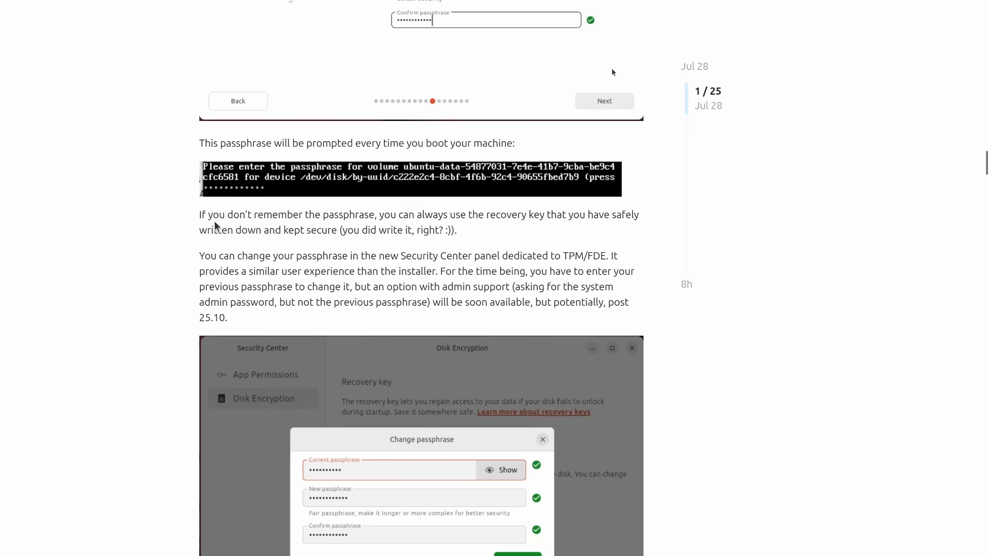
left_click_drag(210, 214, 455, 230)
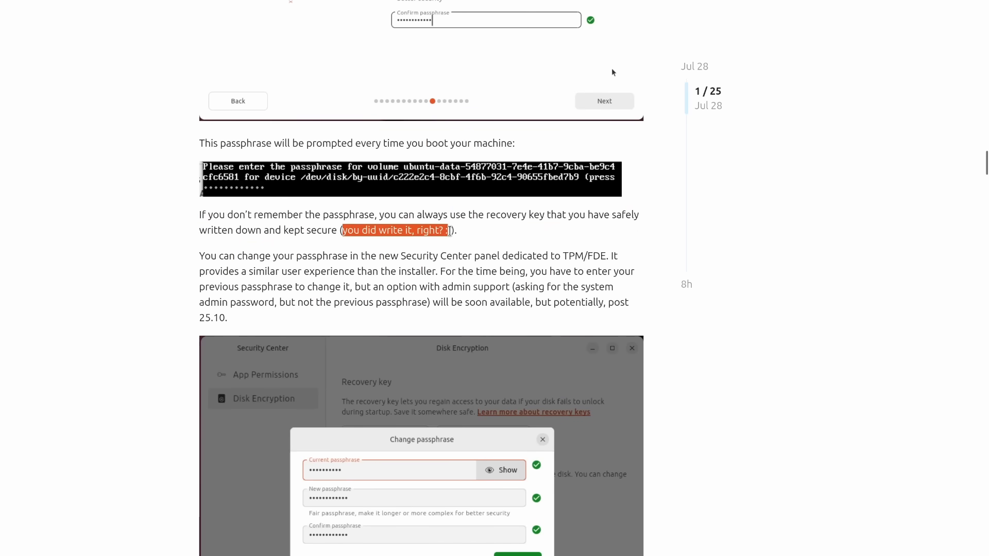
scroll("down", 3)
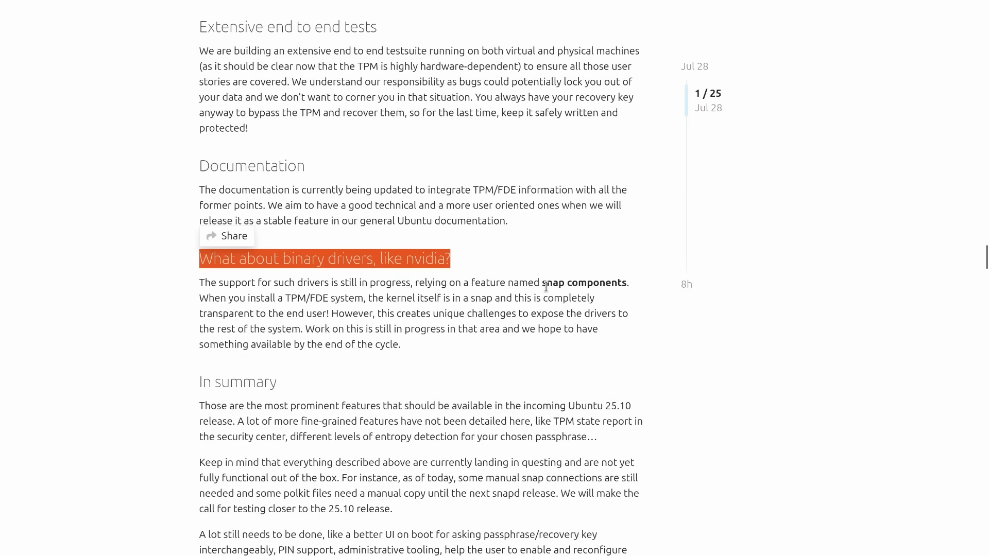
scroll("down", 3)
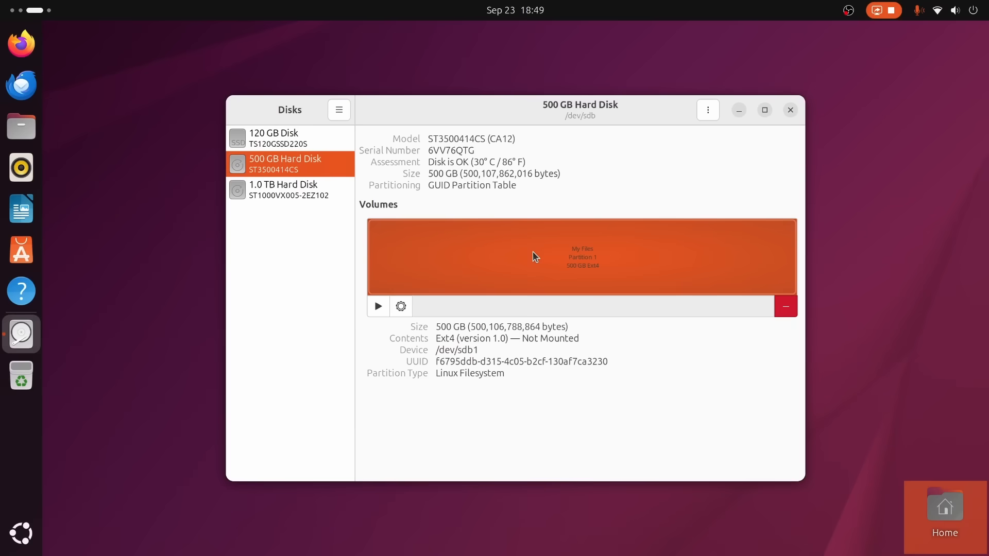
Step: Format the 1.0 TB disk's 498 GB first partition as Ext4 with LUKS password protection ticked
left_click(283, 190)
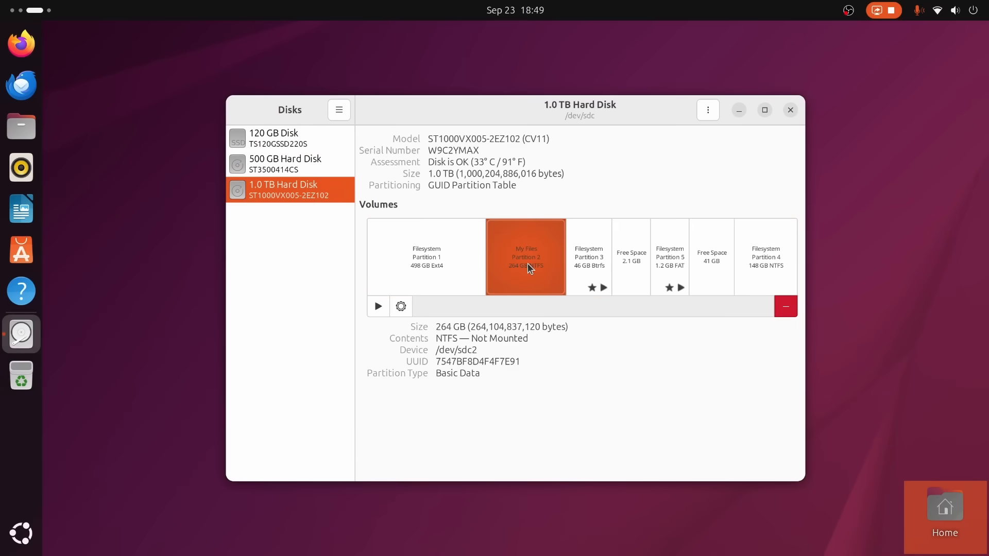
left_click(426, 257)
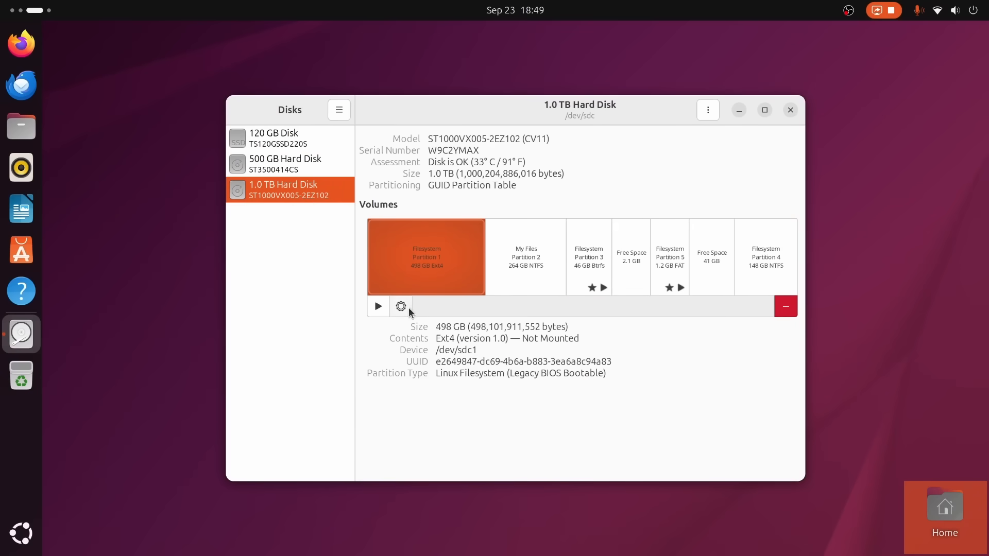
left_click(401, 306)
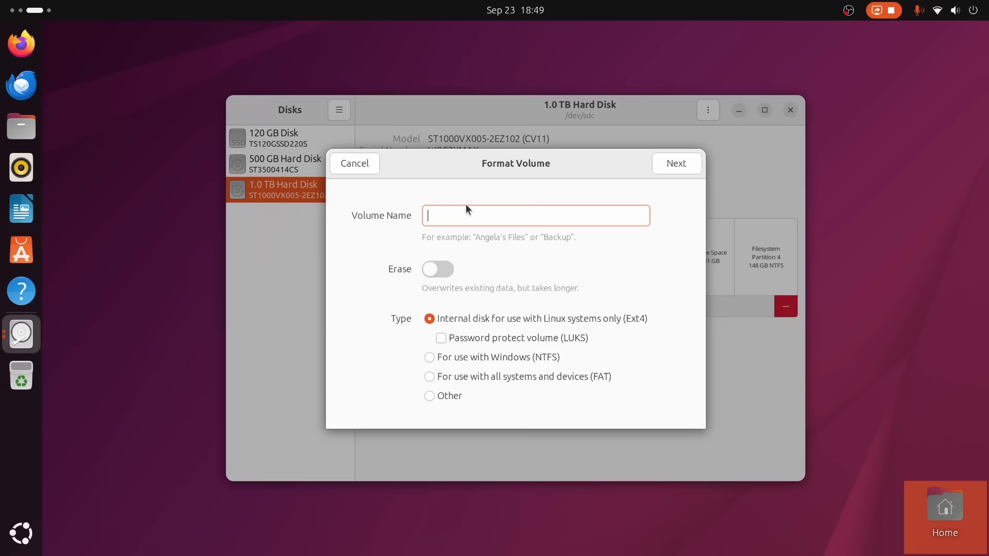
left_click(441, 337)
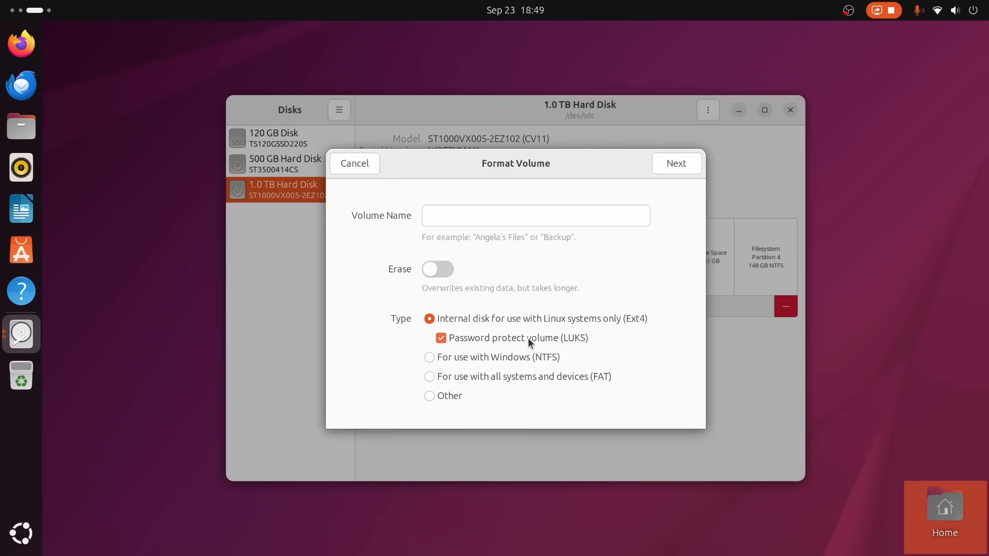
left_click(355, 163)
type("mo")
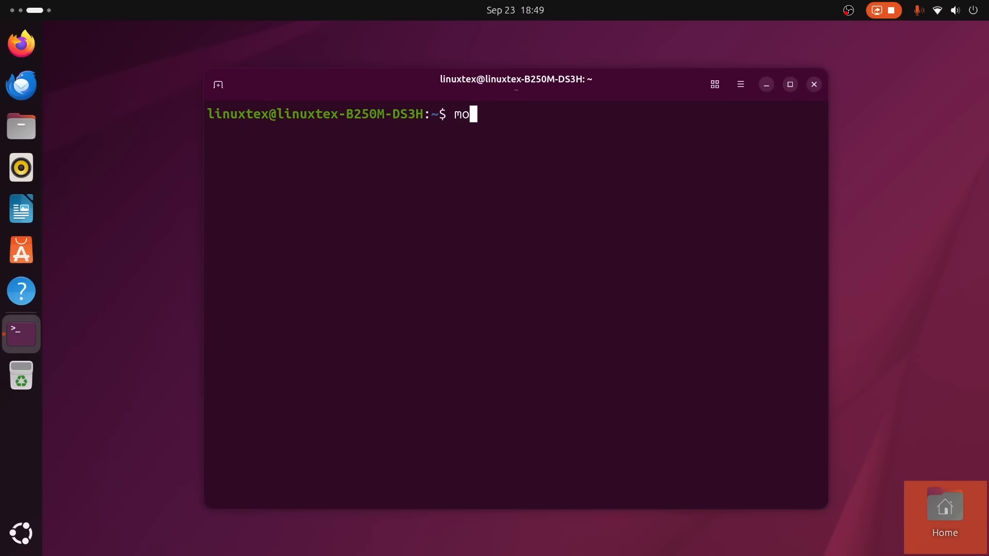
Step: Run mokutil --sb-state, reporting SecureBoot disabled and Setup Mode
type("kutil --sb-state")
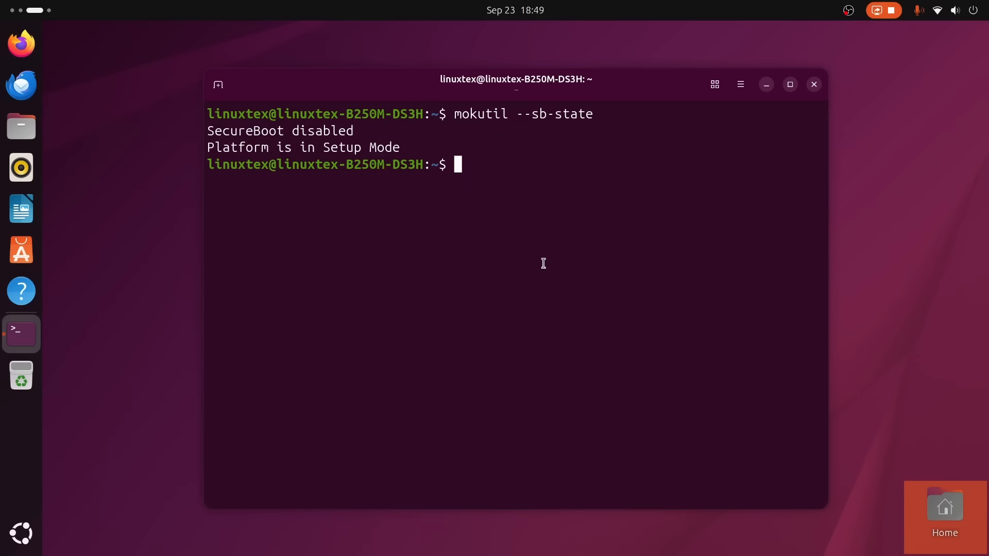
mouse_move(589, 210)
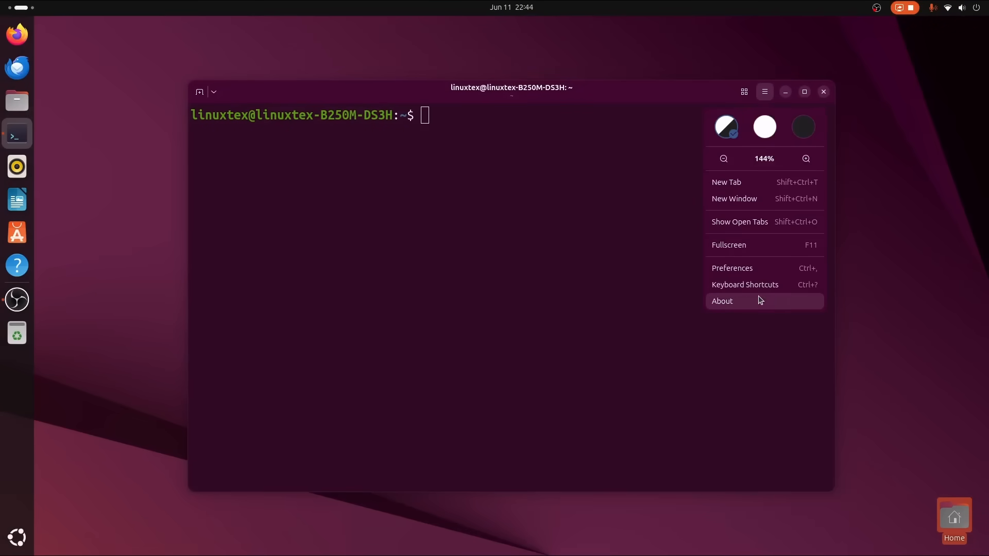
Step: View the Ptyxis version information, then open and close a second terminal tab
left_click(722, 300)
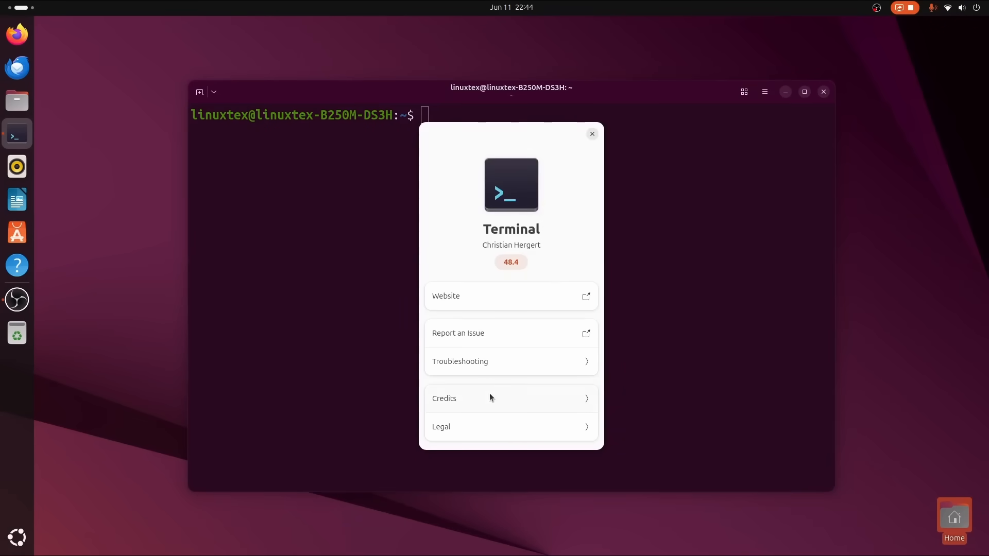
left_click(592, 134)
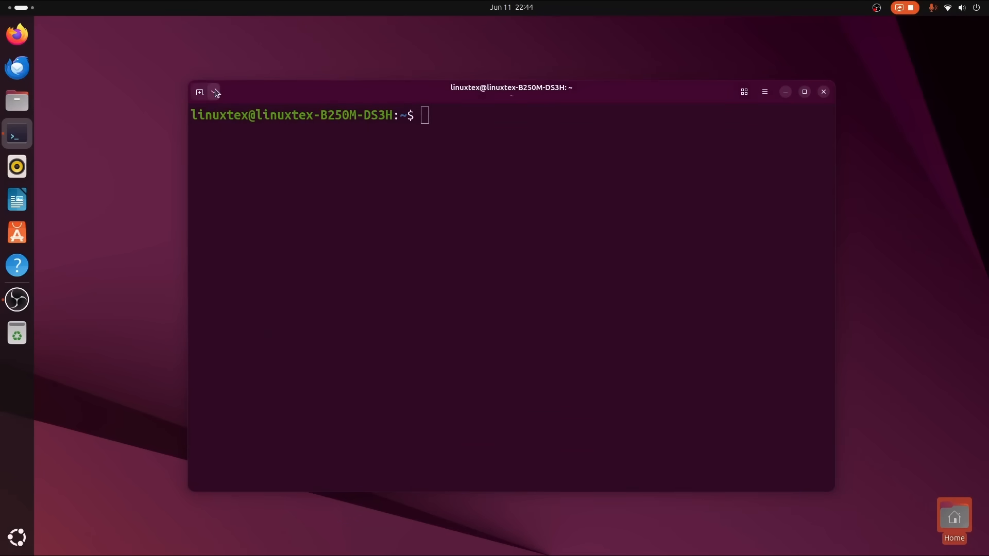
left_click(200, 92)
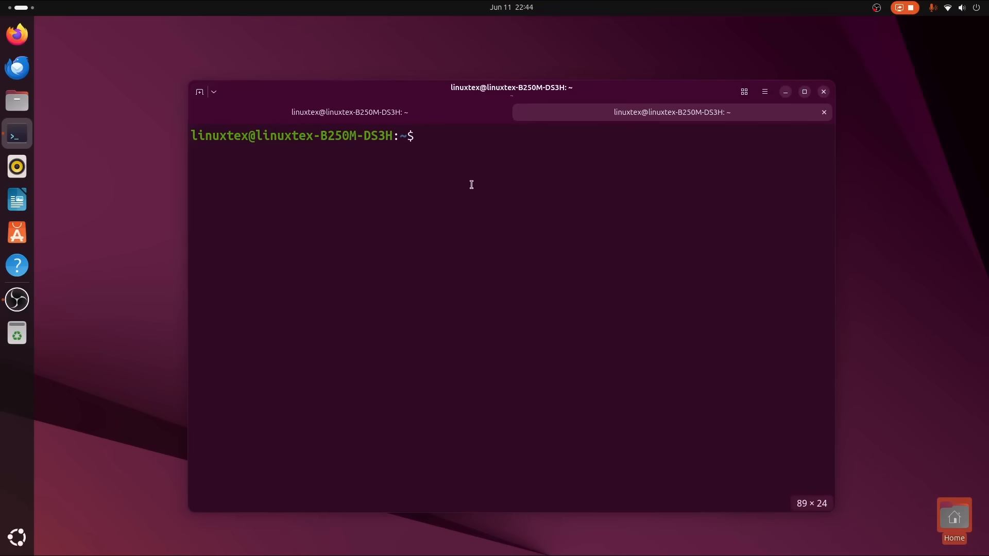
left_click(824, 112)
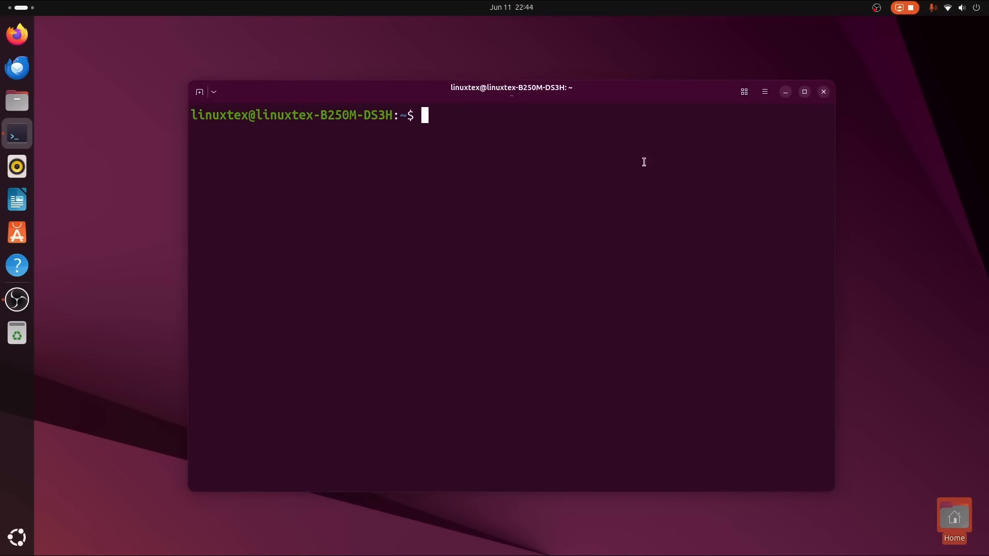
Step: Open tabs for the Flutter Dev and WebDev profiles and the my-fedora-box and other container
left_click(214, 93)
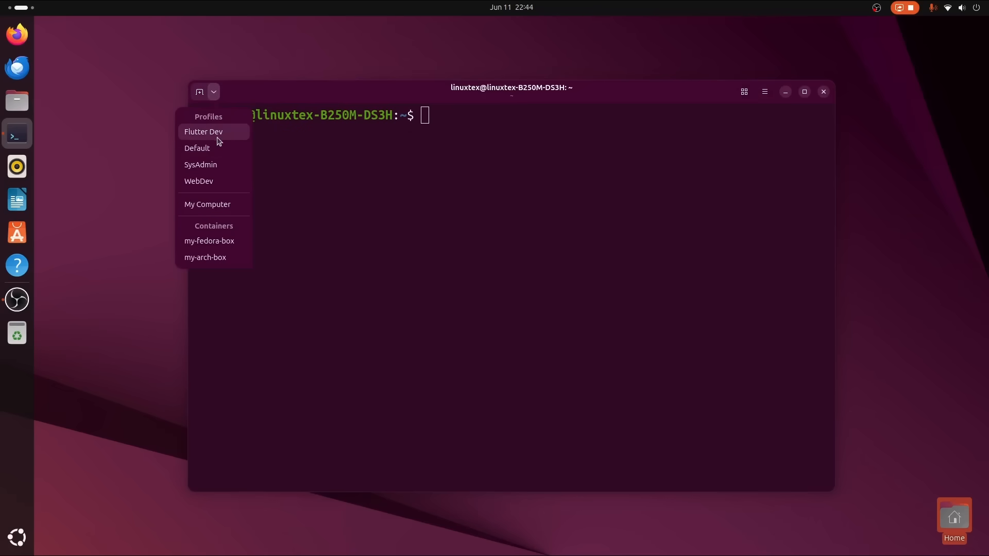
left_click(203, 132)
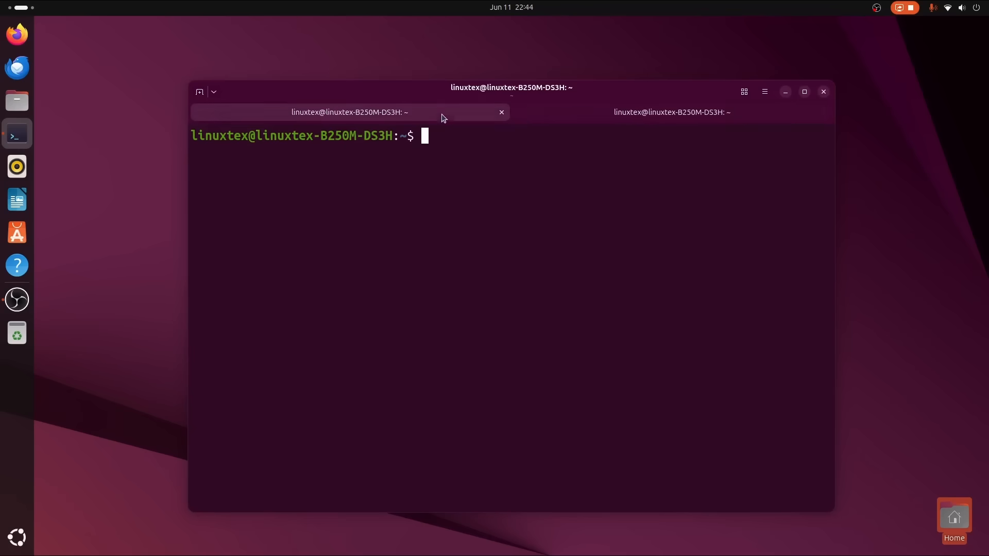
left_click(213, 91)
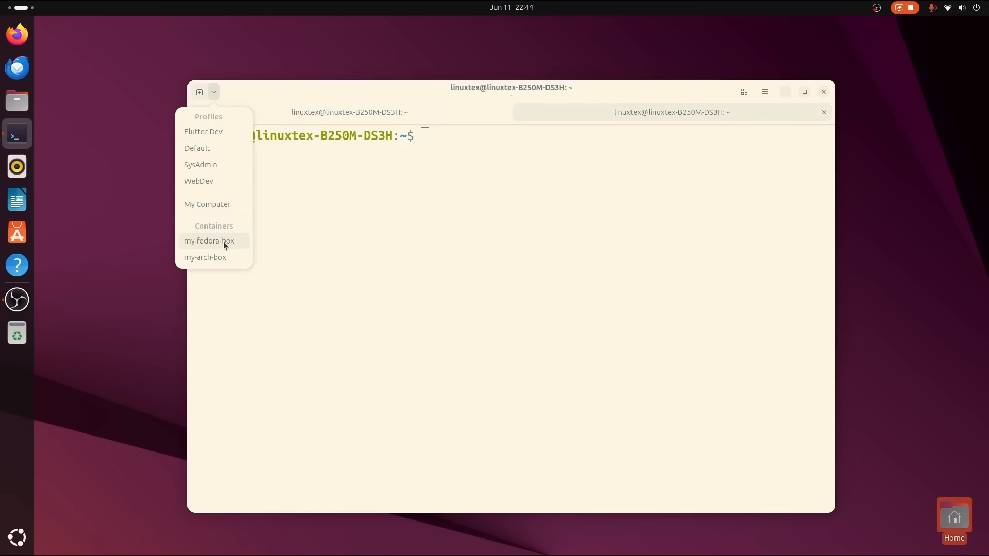
left_click(209, 241)
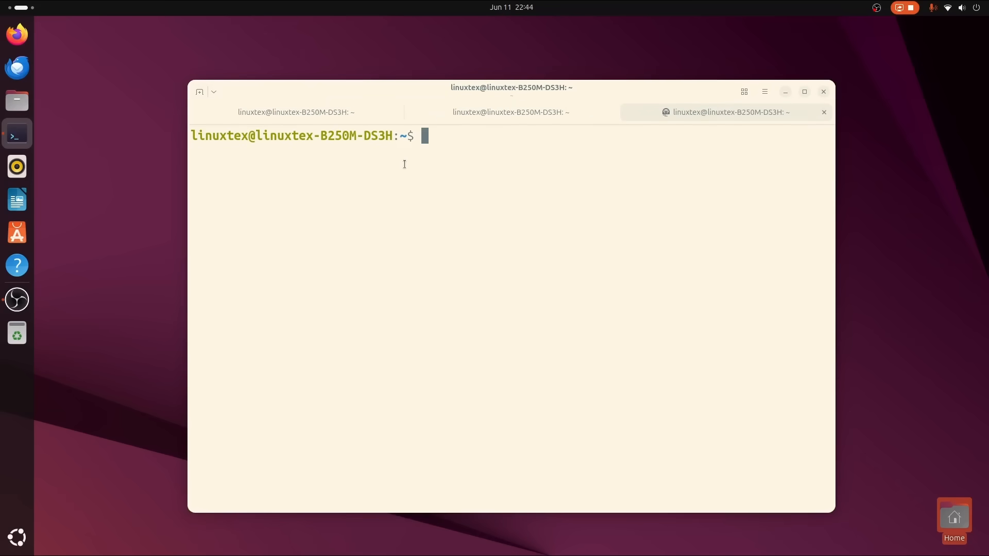
left_click(214, 92)
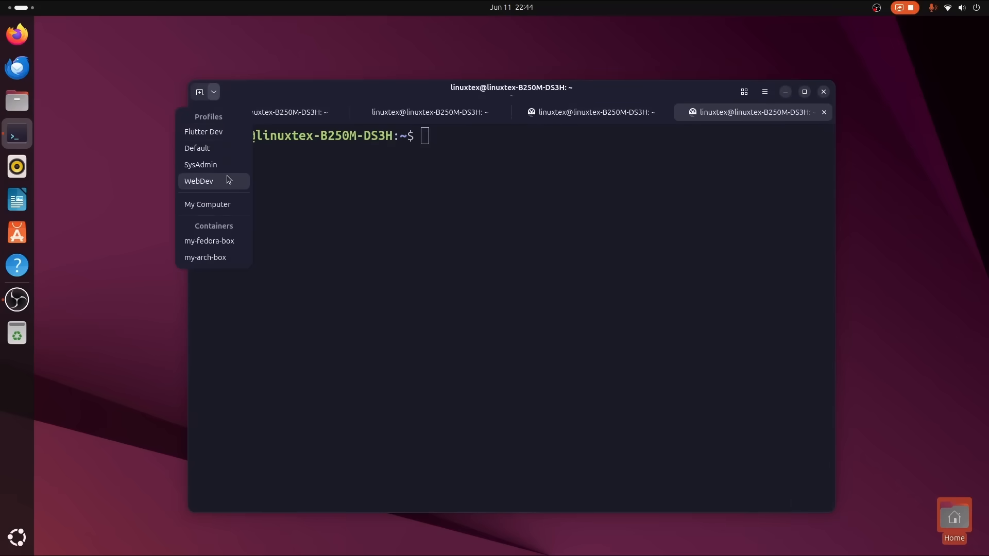
left_click(198, 180)
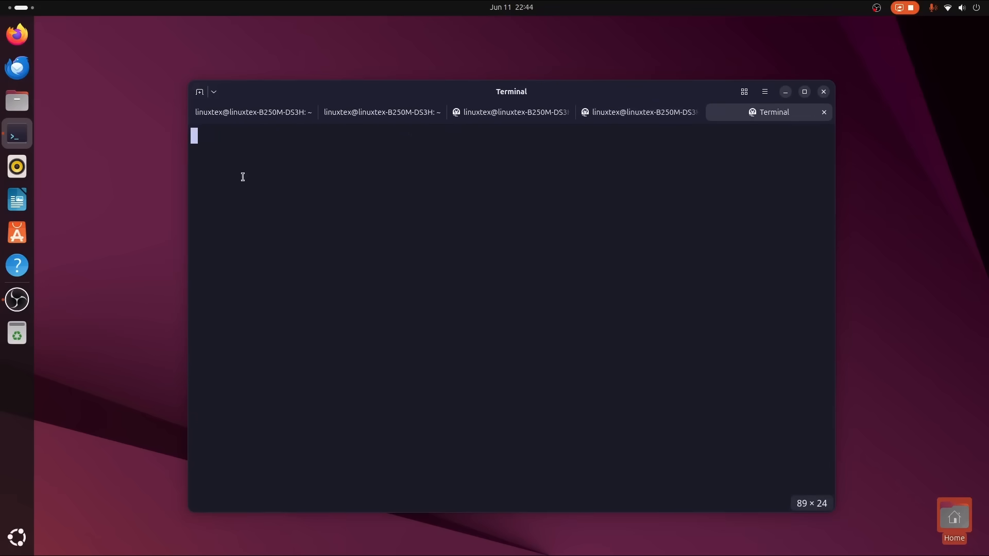
left_click(215, 93)
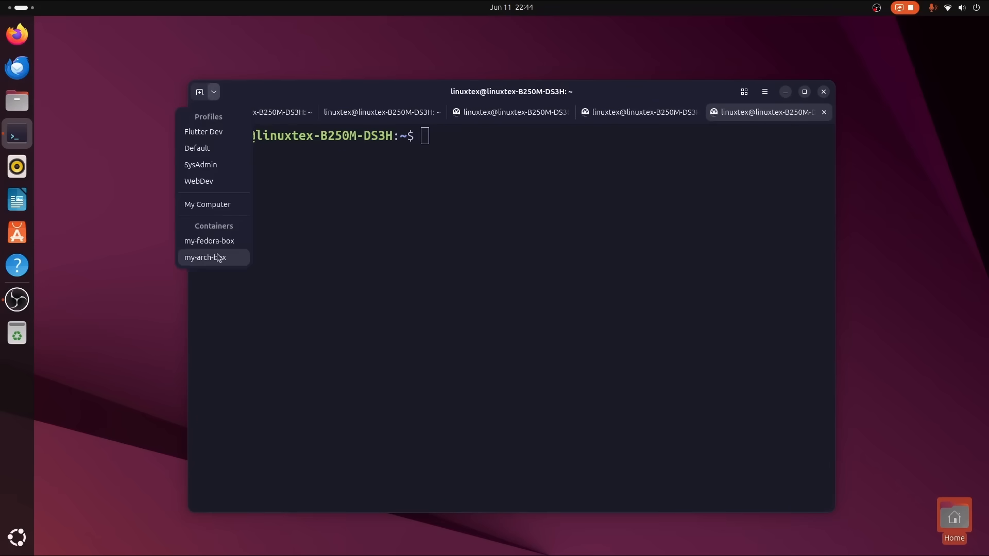
left_click(204, 257)
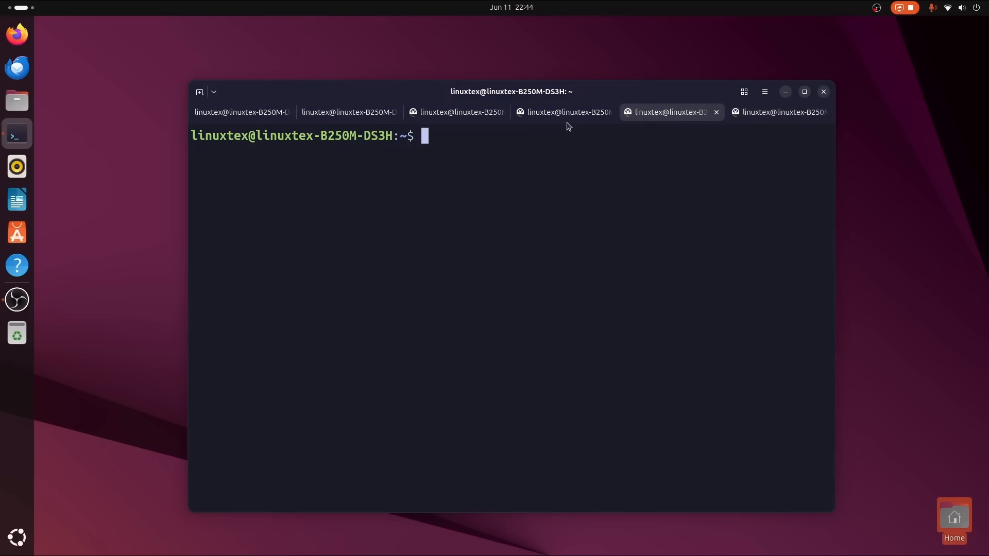
Step: Run fastfetch in the Arch Linux container tab, then return to the first tab and start typing neofetch
type("fast")
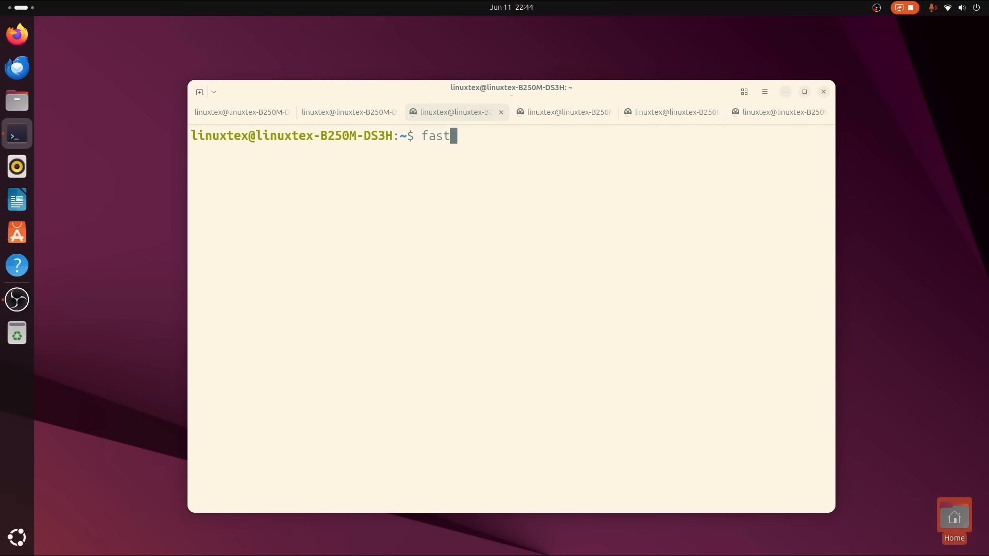
key("Return")
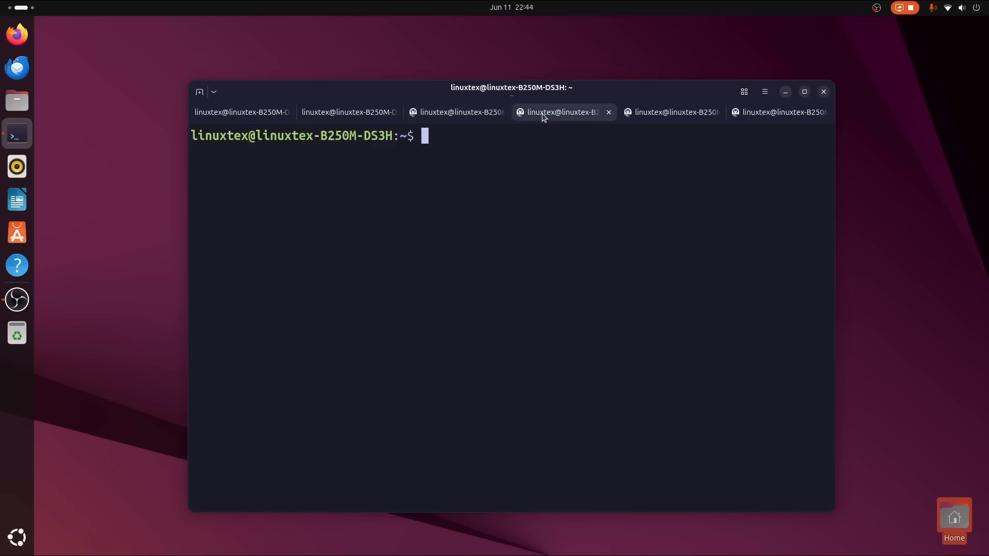
type("fast")
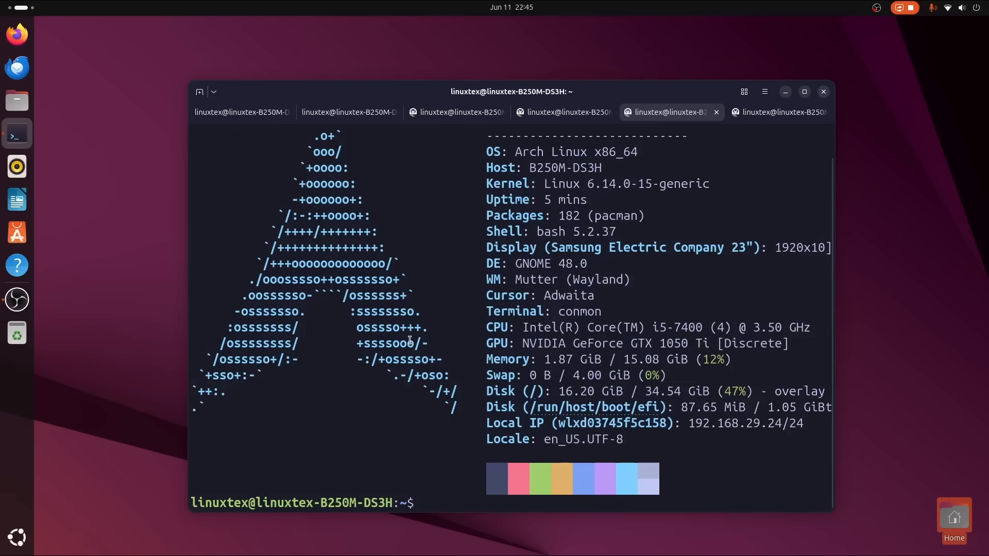
left_click(242, 111)
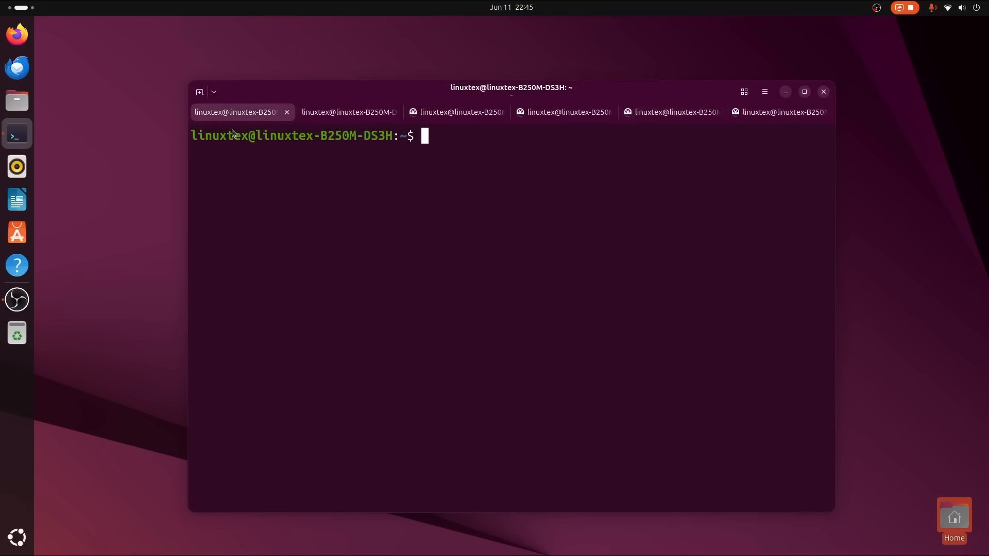
type("neofe")
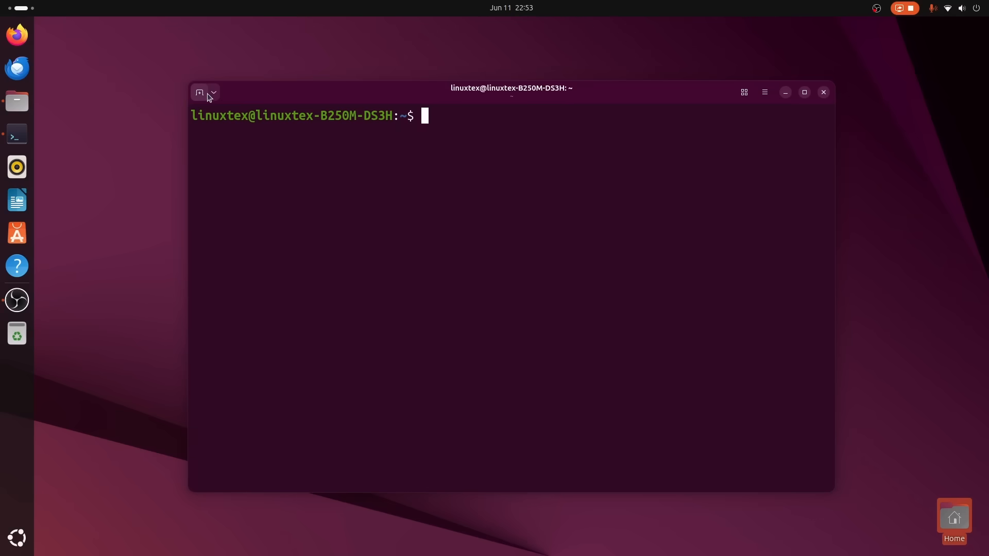
Step: Add a new terminal tab and turn off the system-wide dark style from Quick Settings
left_click(199, 92)
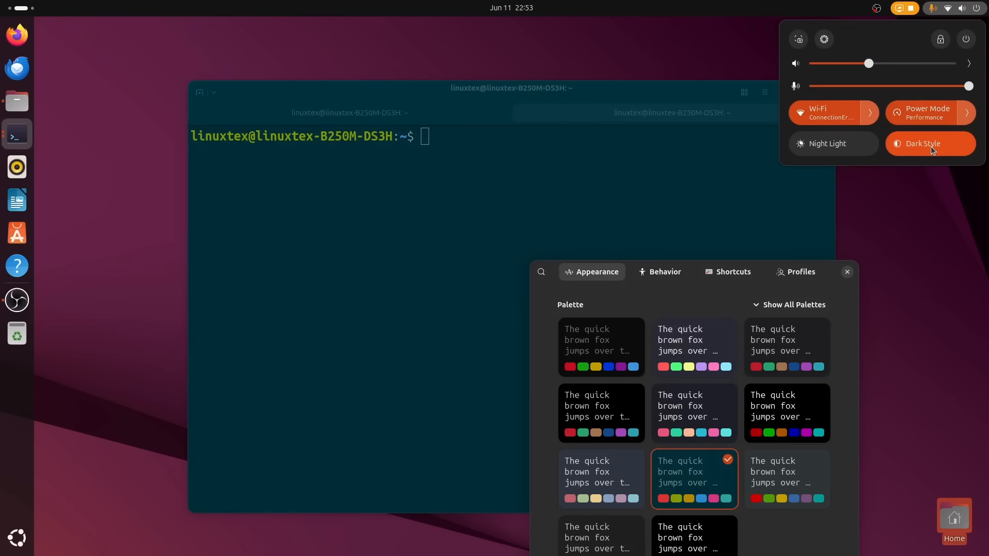
left_click(930, 143)
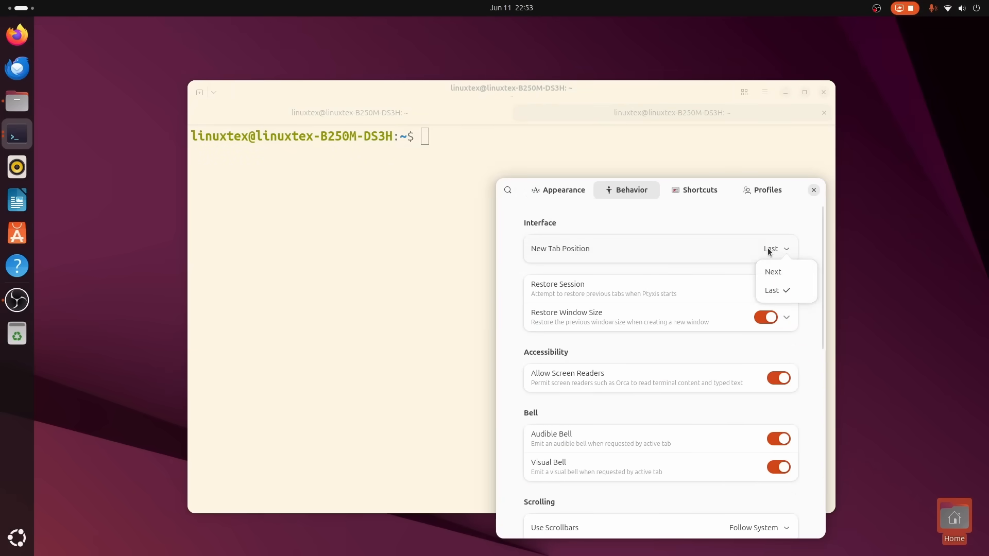
Step: Browse Ptyxis preferences through the Shortcuts list and the Profiles settings
scroll("down", 3)
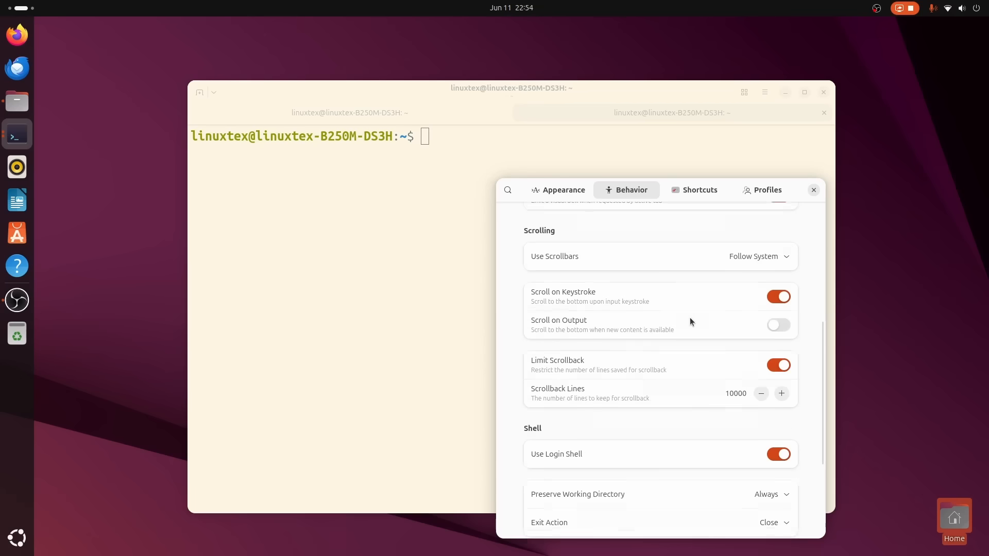
left_click(695, 189)
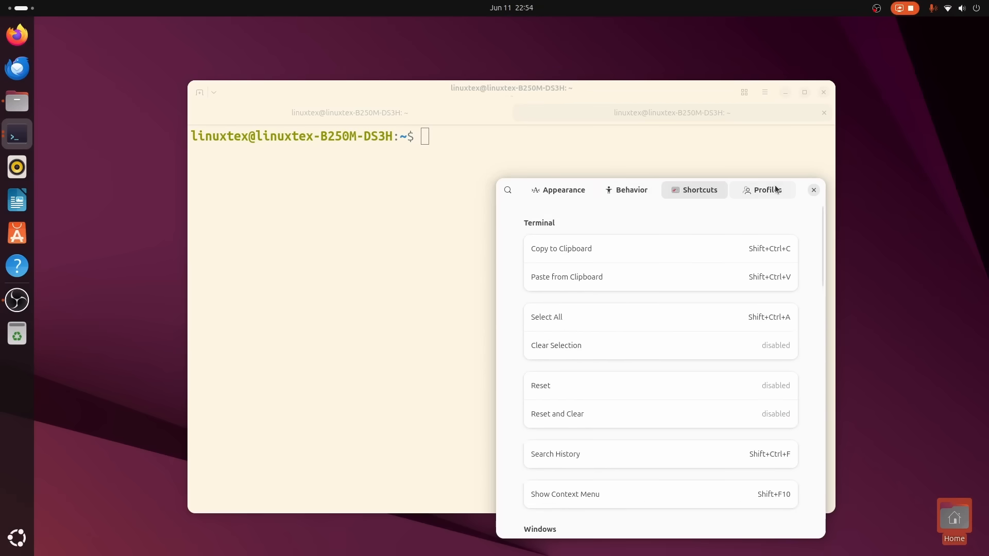
left_click(764, 189)
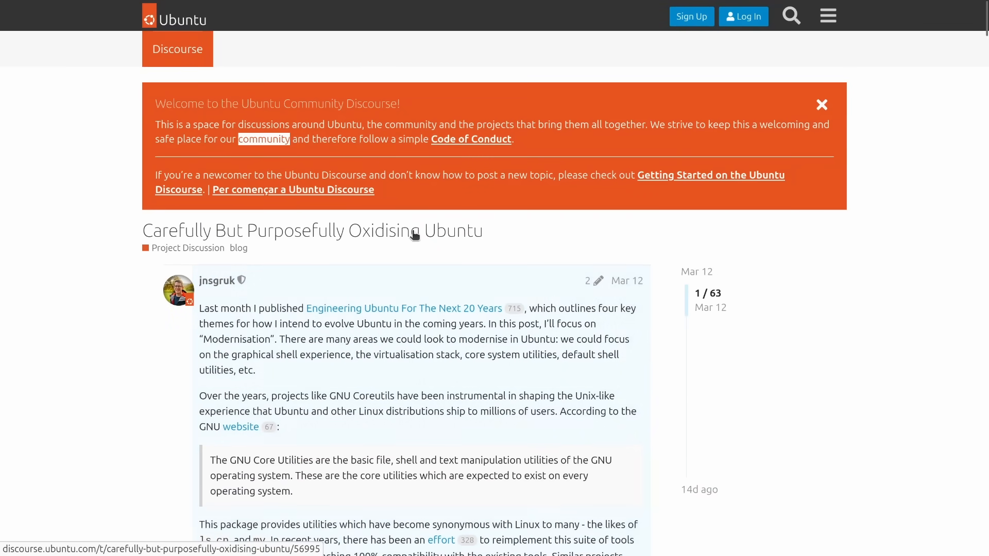
left_click_drag(285, 229, 481, 230)
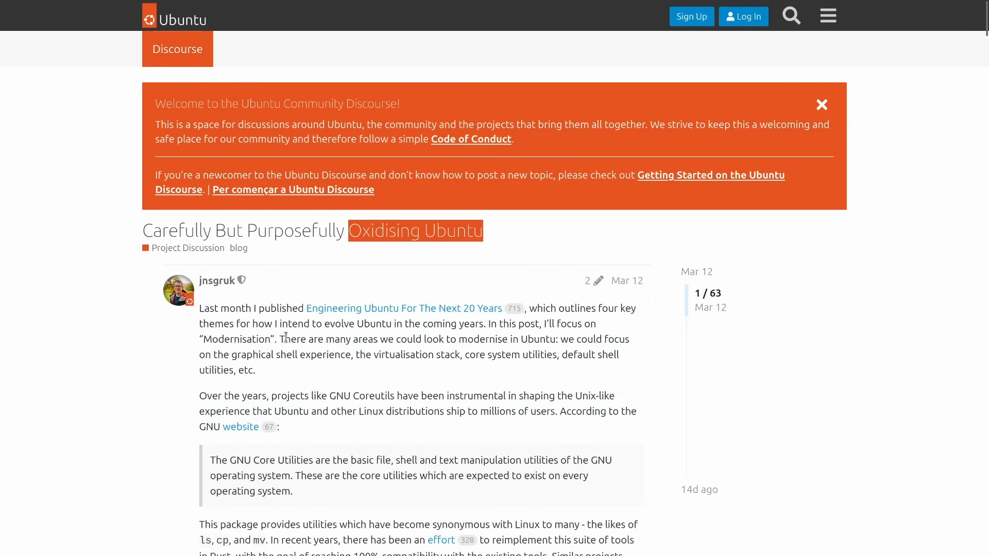
scroll("down", 3)
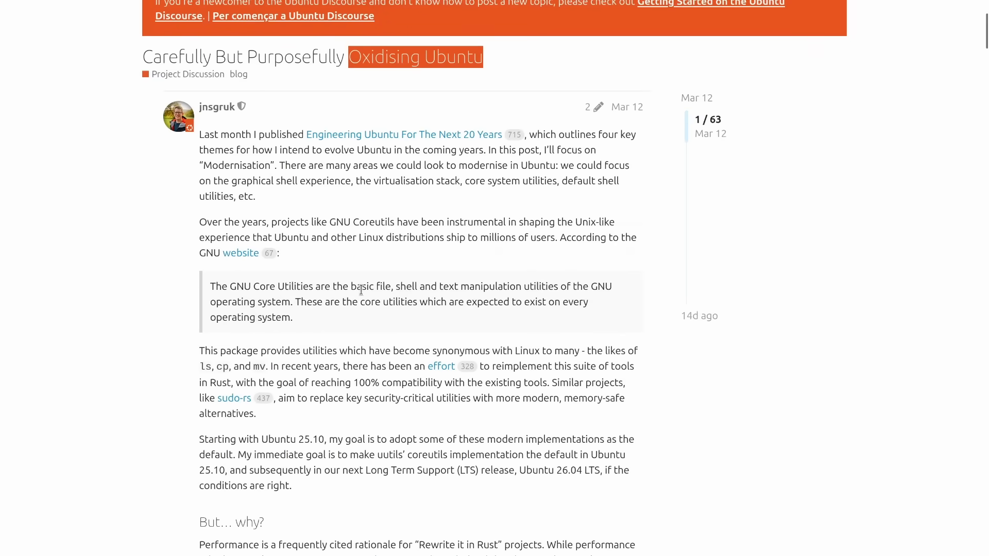
left_click_drag(346, 287, 292, 317)
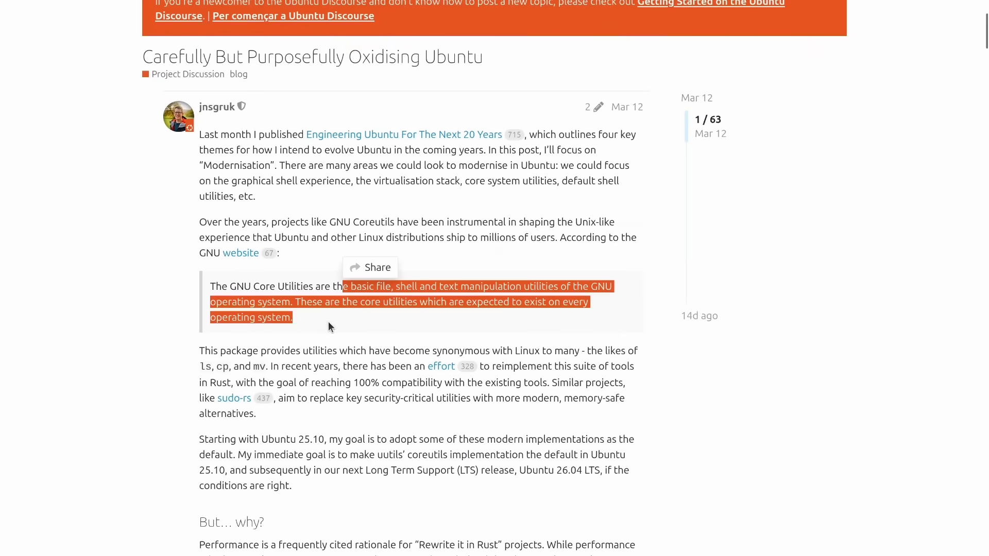
scroll("down", 3)
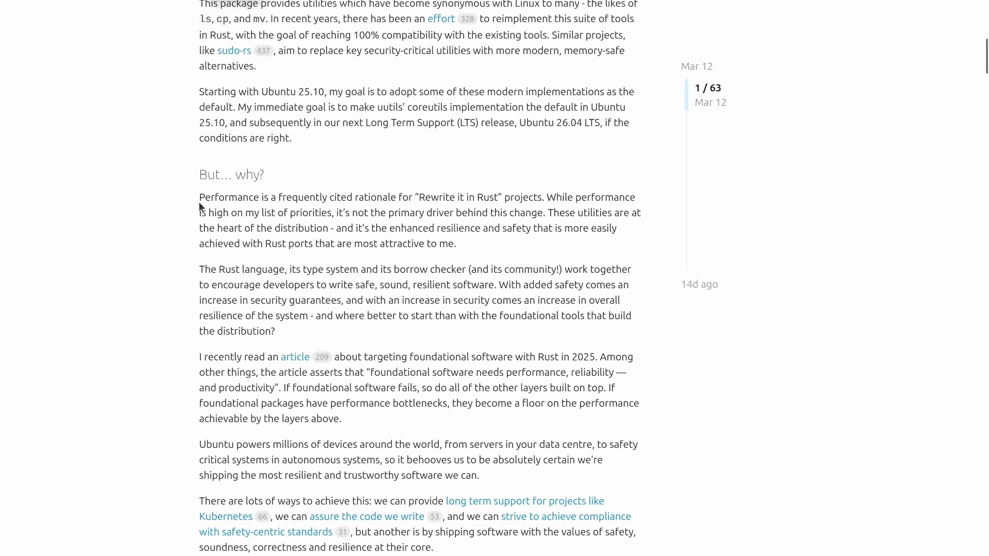
left_click_drag(199, 197, 457, 244)
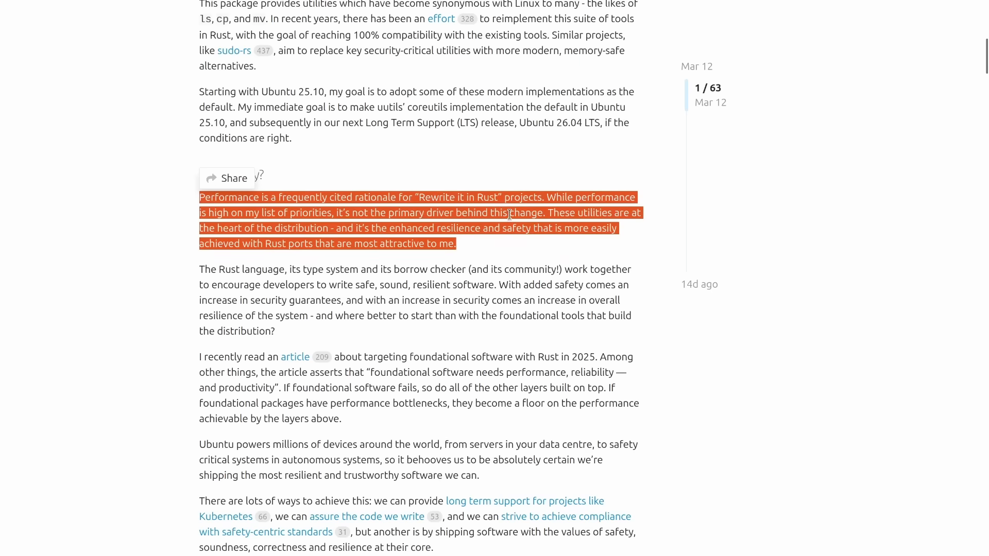
mouse_move(196, 305)
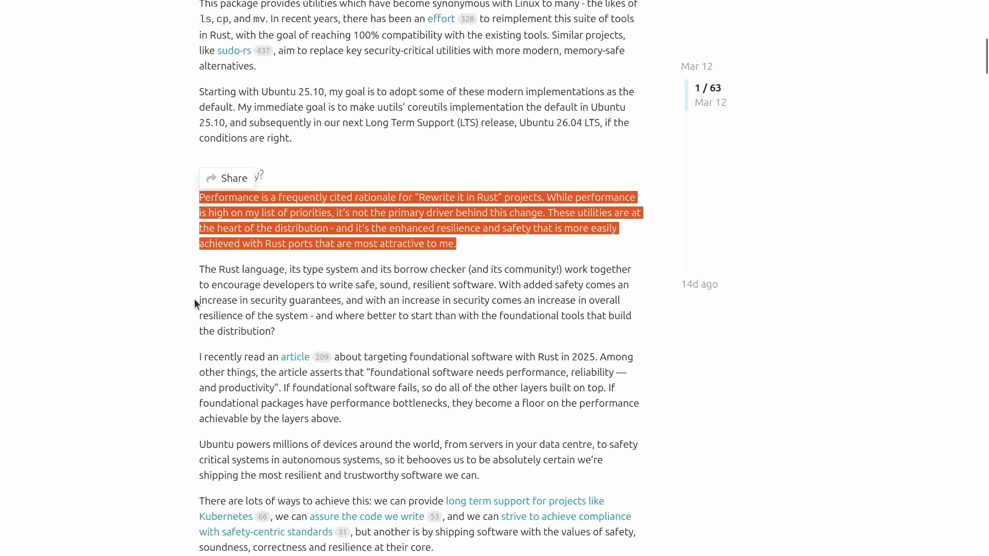
scroll("down", 3)
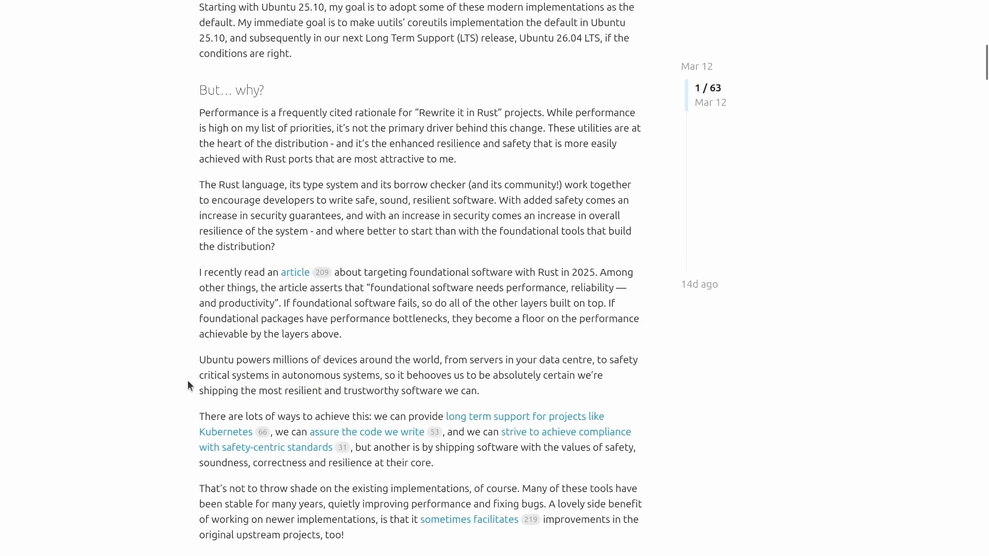
scroll("down", 3)
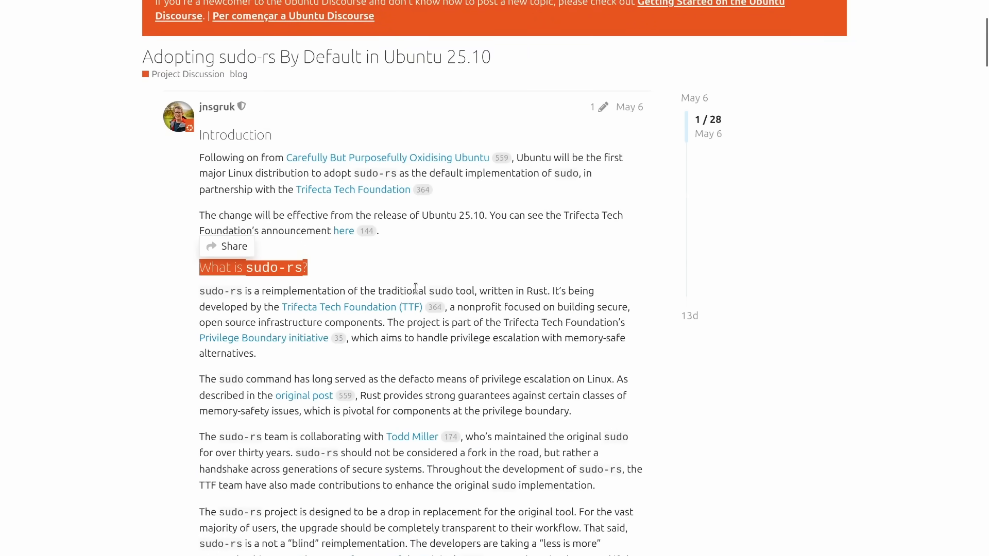
Step: Highlight the 'What is sudo-rs' heading and read down the announcement
double_click(536, 291)
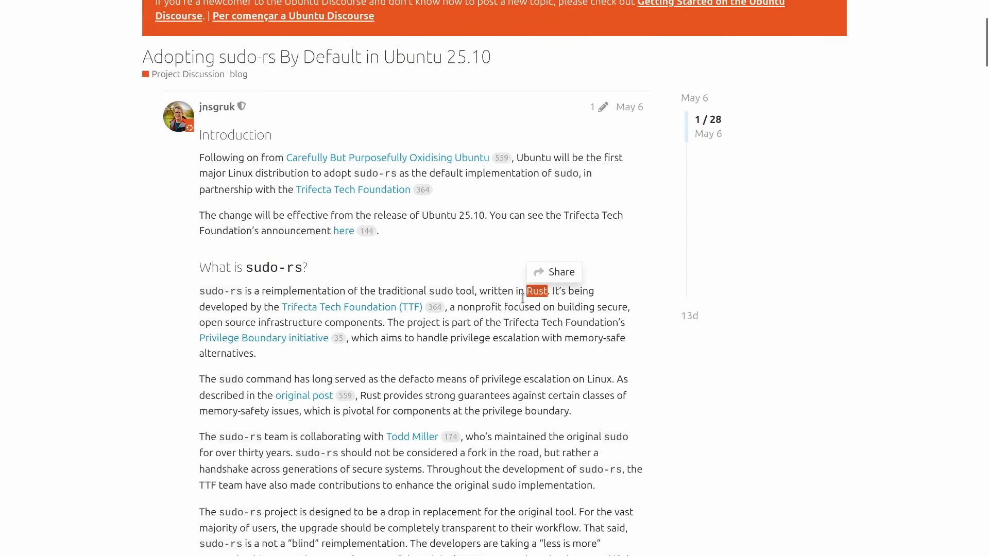
scroll("down", 3)
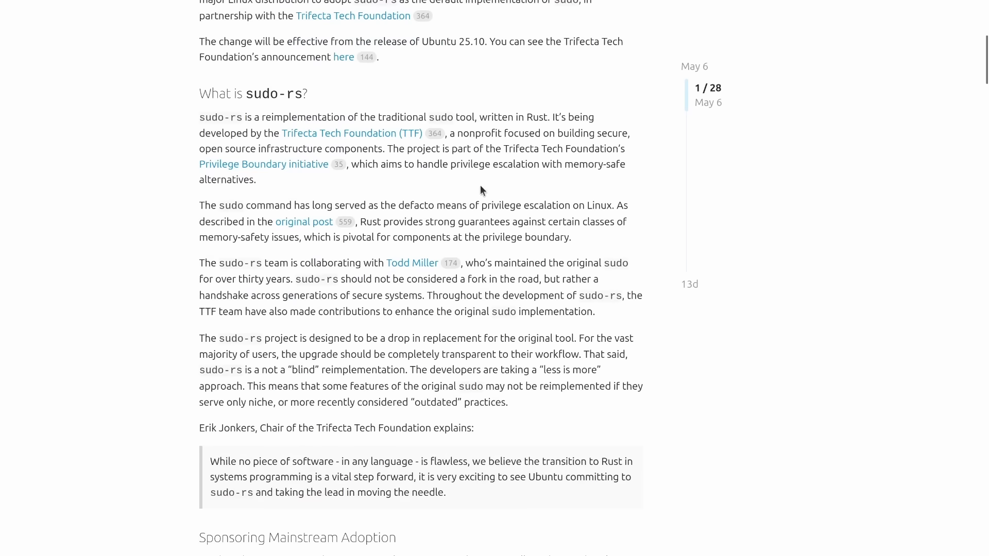
mouse_move(444, 212)
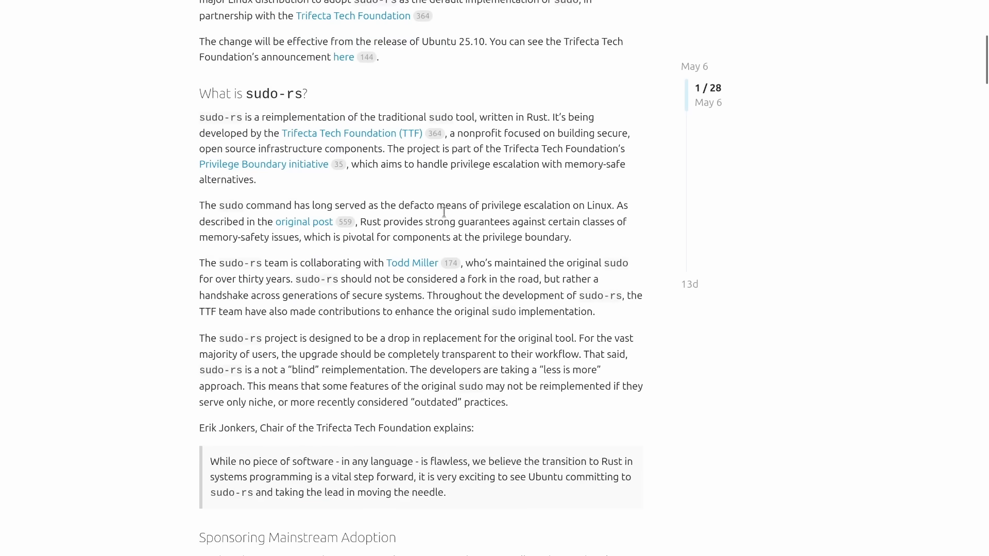
scroll("down", 3)
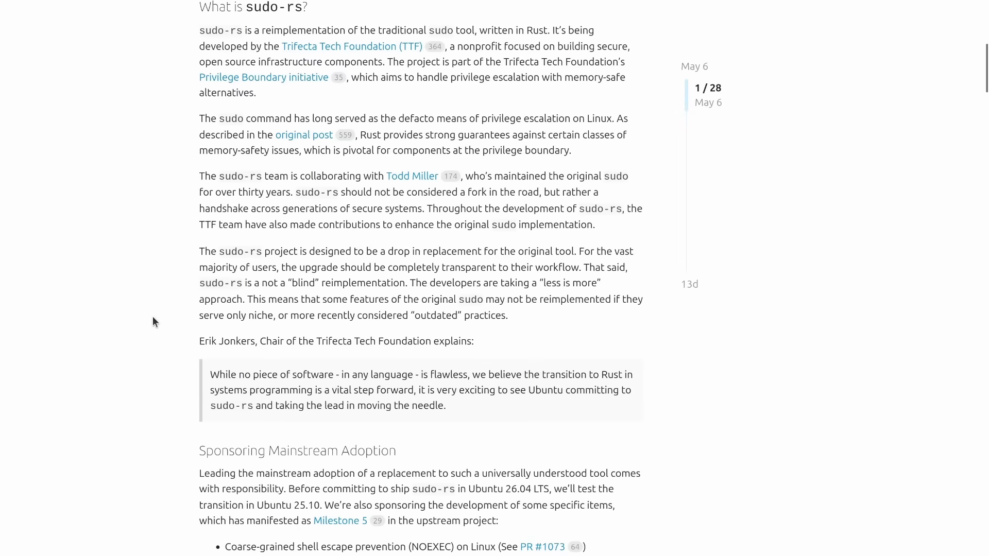
Step: Highlight the phrase about the sudo-rs team and read on to the sponsorship section
left_click_drag(199, 176, 304, 176)
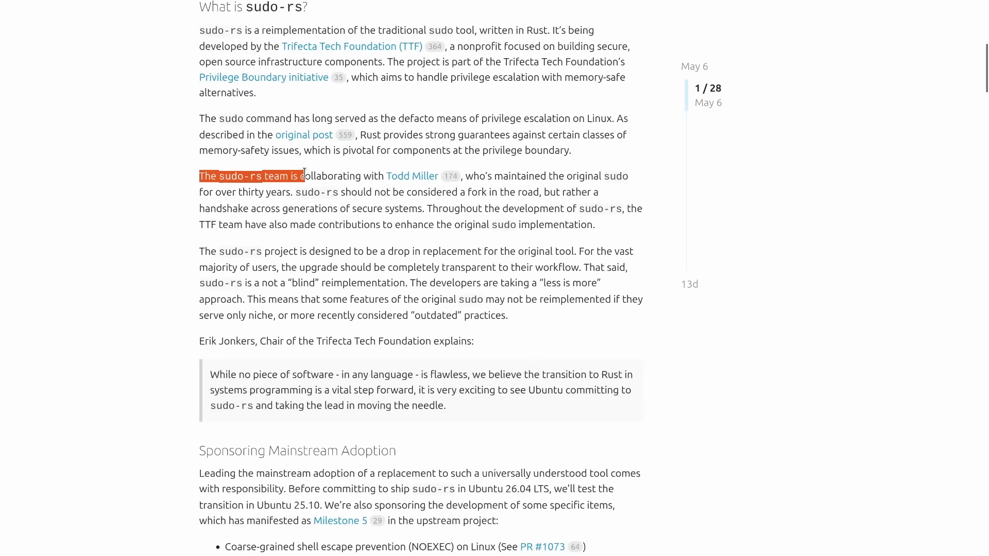
scroll("down", 3)
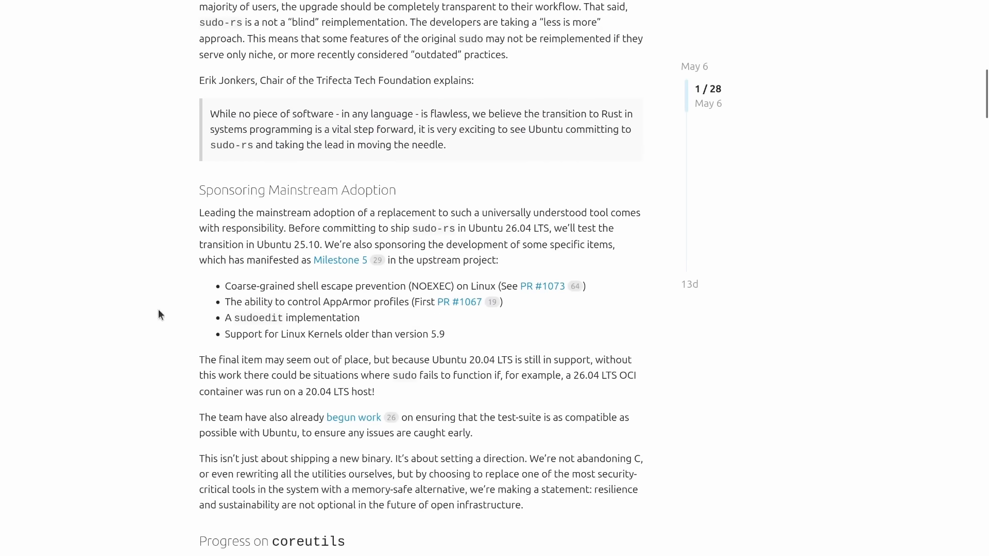
scroll("down", 3)
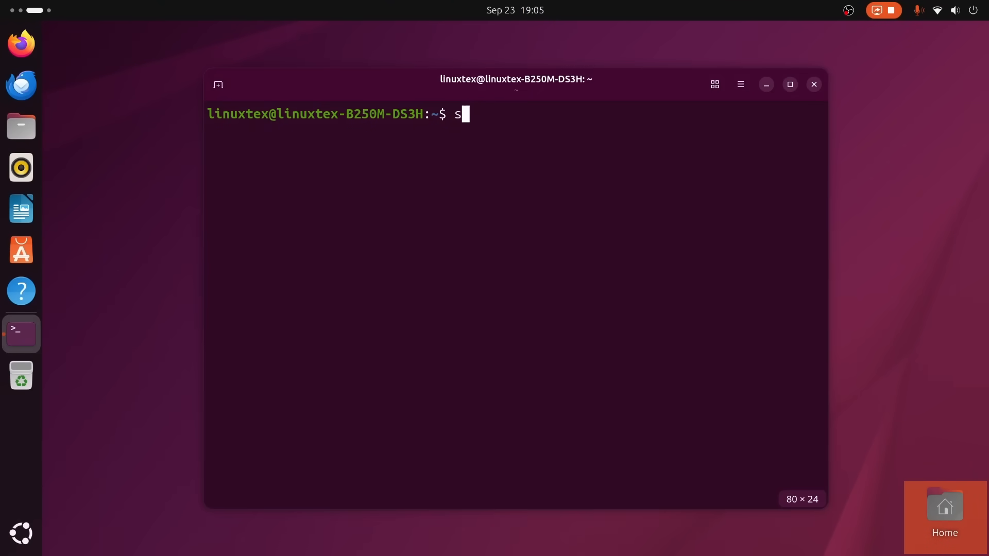
Step: Run sudo --version (reporting sudo-rs 0.2.8) and sudo apt update, then clear the screen
type("udo --version")
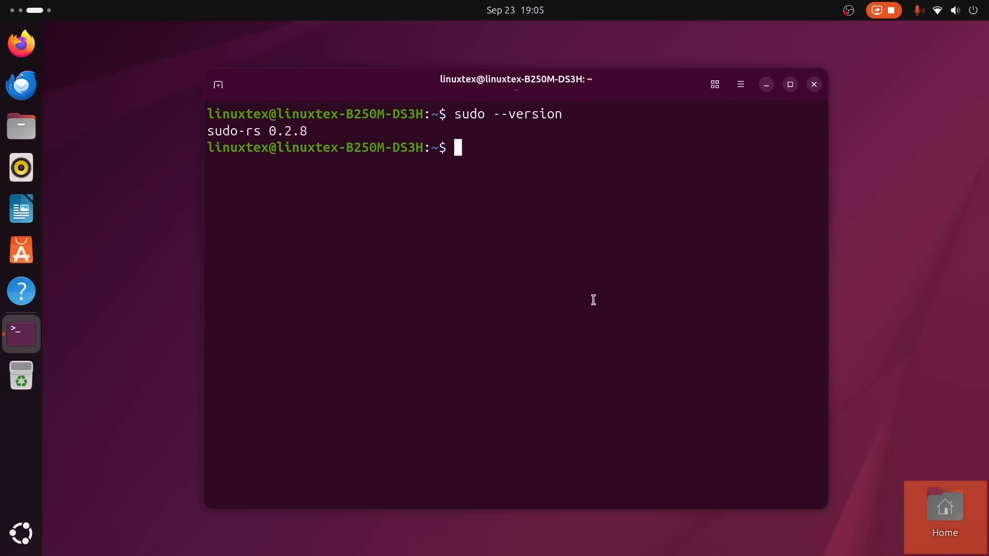
type("sudo apt update")
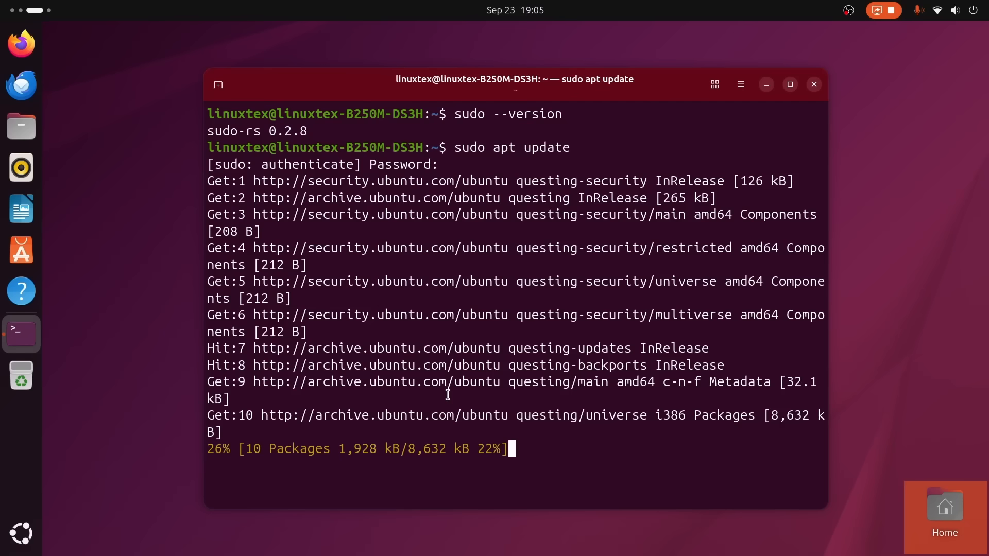
key("ctrl+c")
type("ls")
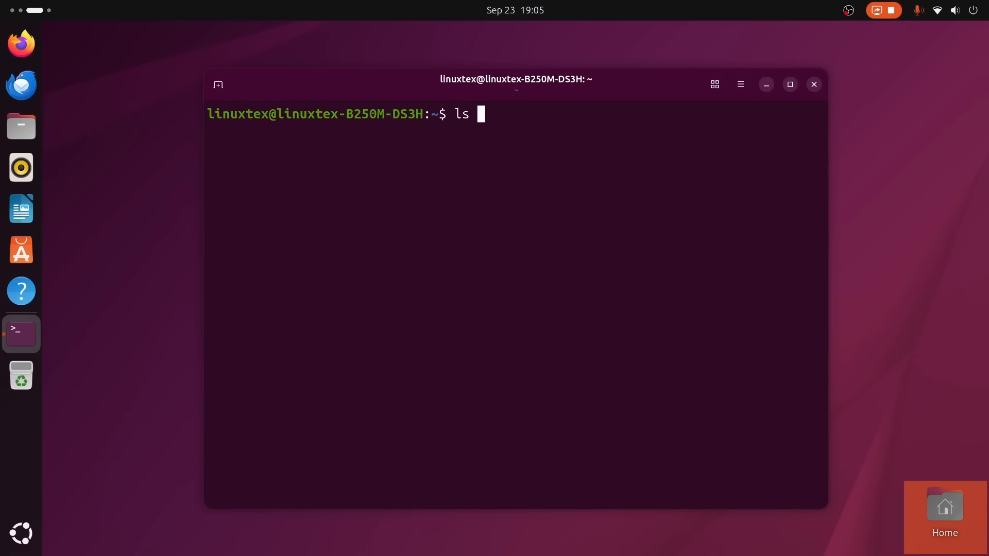
Step: Run ls --version and highlight 'coreutils' in the uutils 0.1.0 output
type("--version")
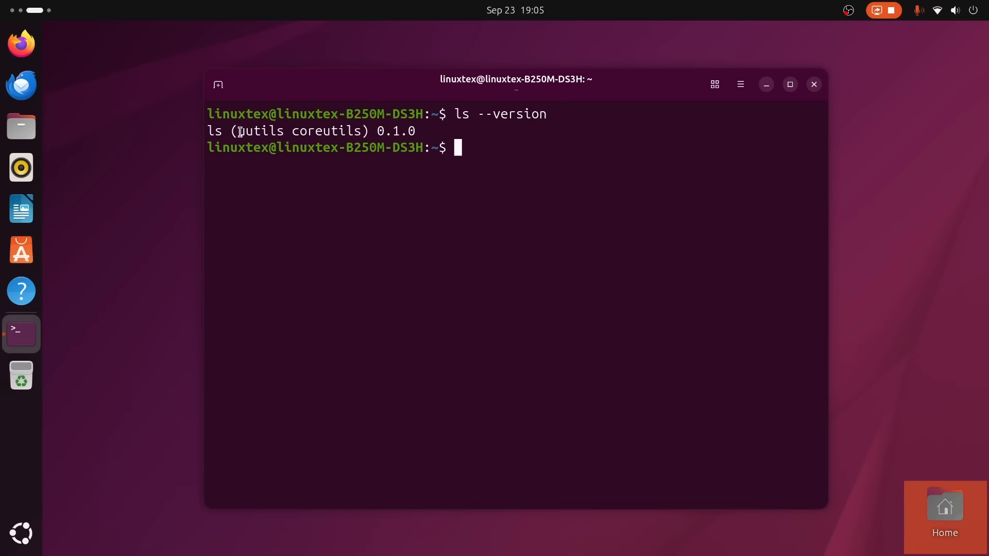
double_click(325, 132)
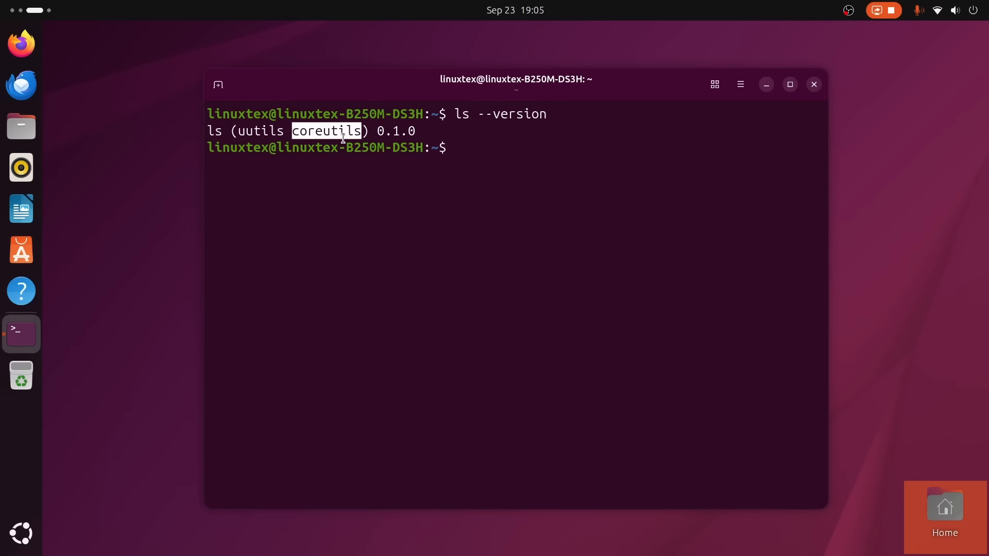
Step: Check cp --version and mv --version for the same uutils coreutils implementation
type("cp --version")
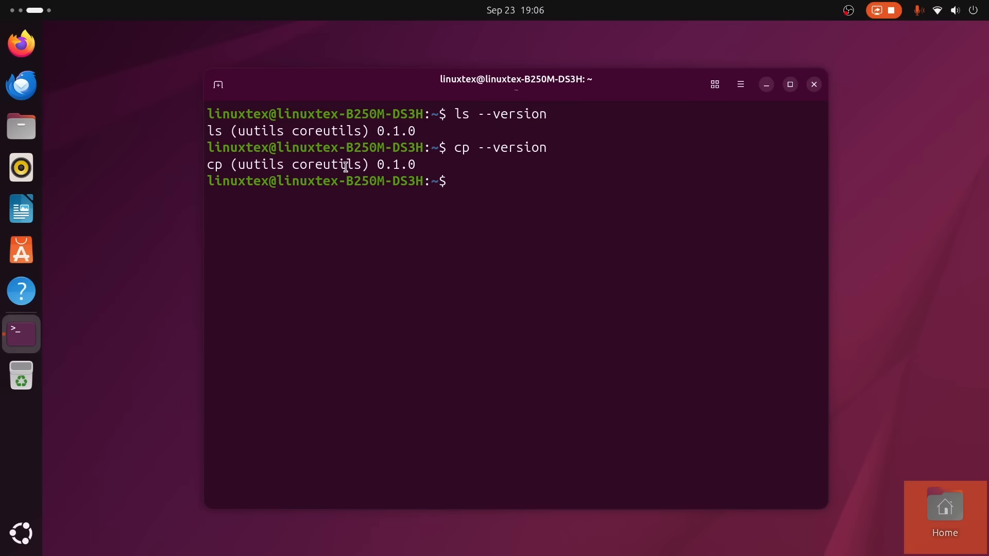
type("mv --version")
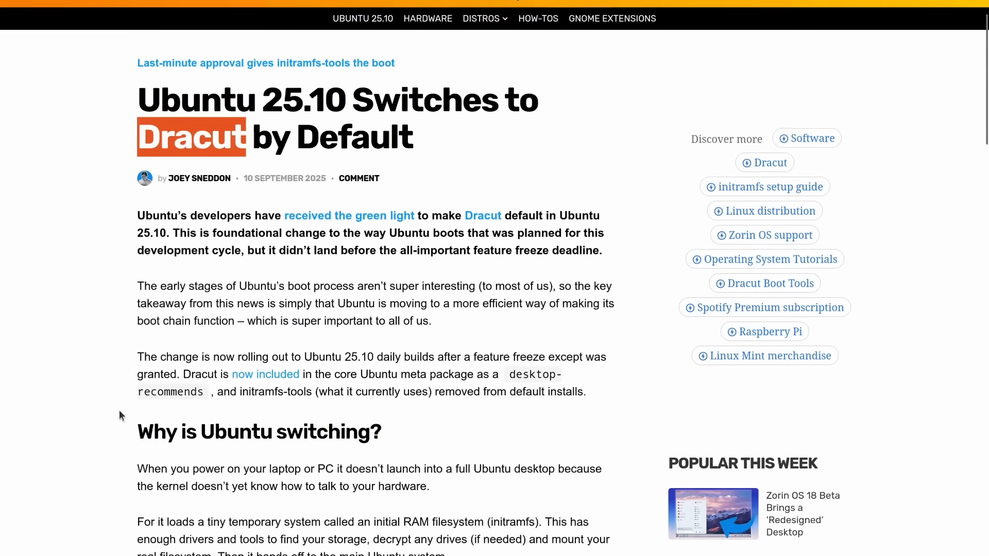
Step: Highlight the Dracut description and how Ubuntu relied on initramfs-tools
scroll("down", 3)
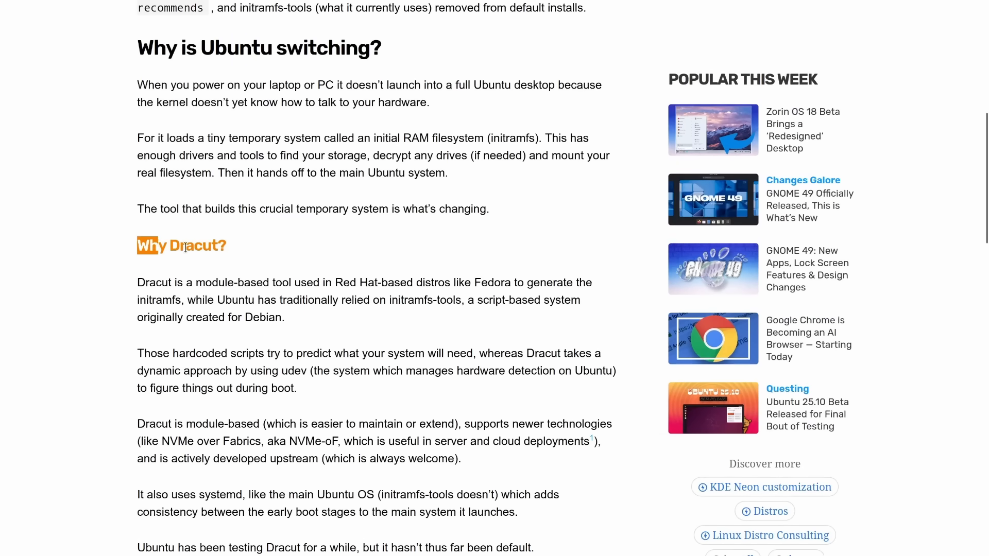
left_click_drag(137, 282, 240, 282)
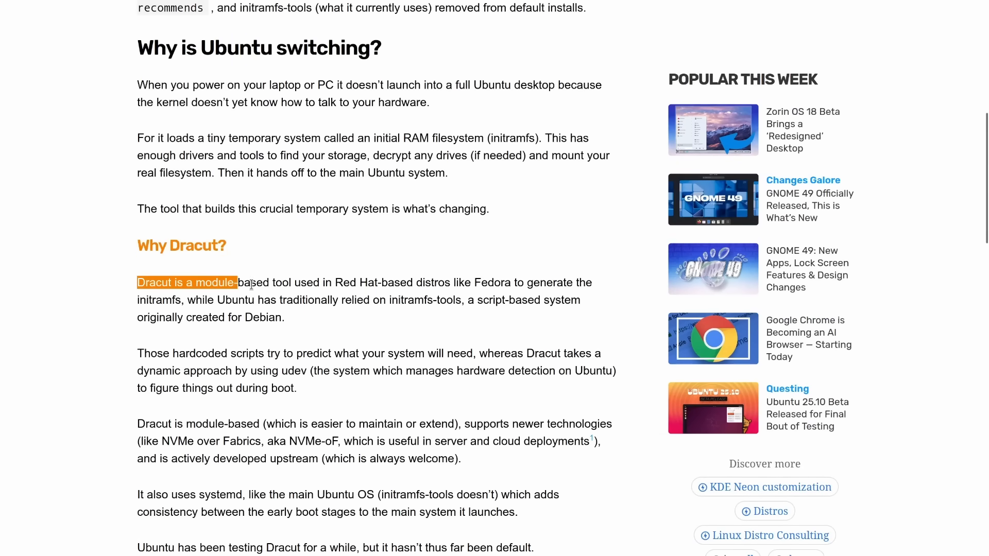
left_click_drag(238, 282, 573, 282)
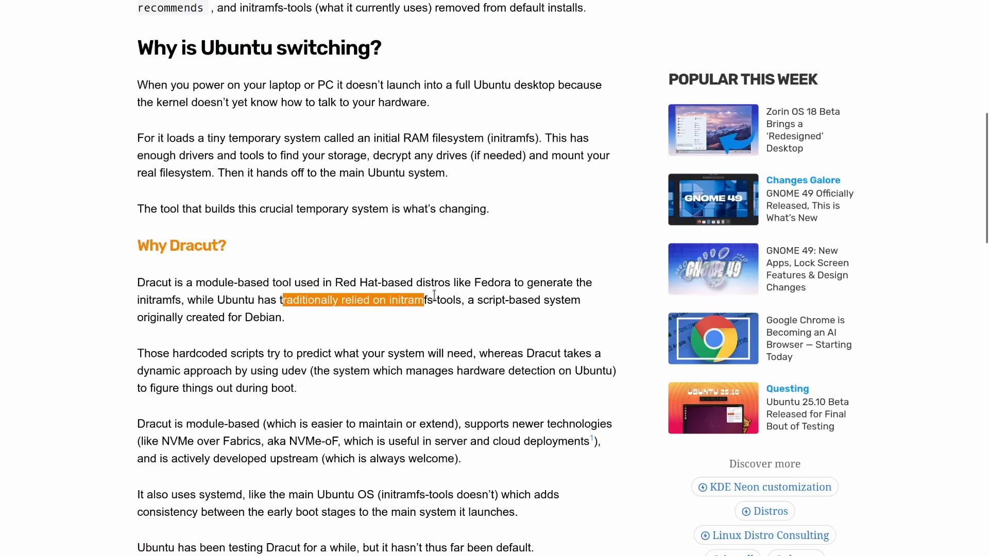
Step: Read down past the Why Dracut? section to 'You won't notice a change'
scroll("down", 3)
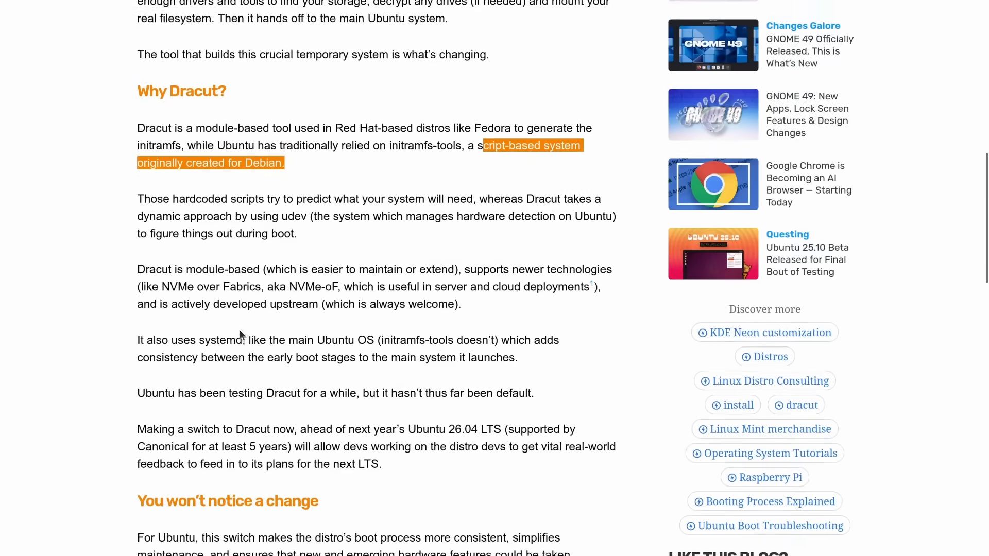
scroll("down", 3)
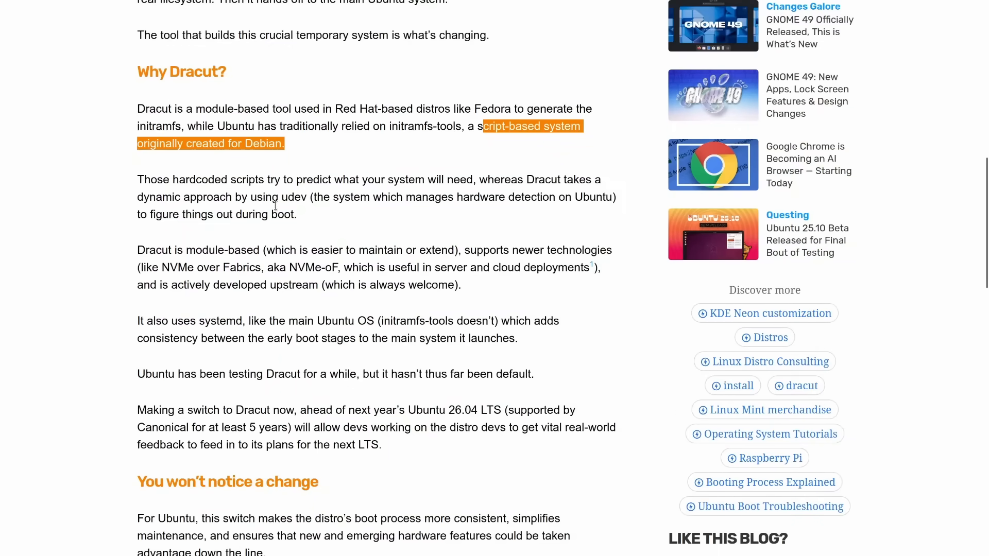
mouse_move(277, 249)
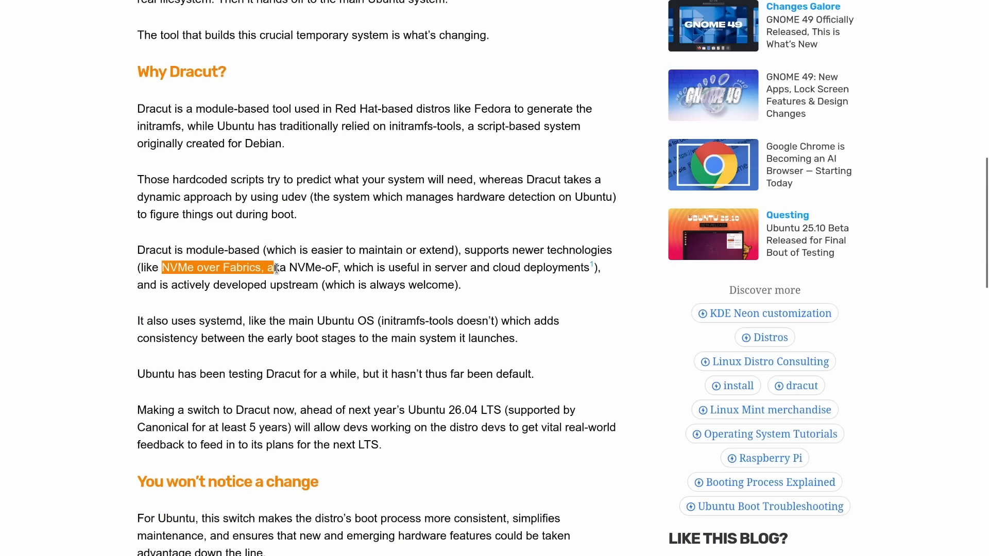
scroll("down", 3)
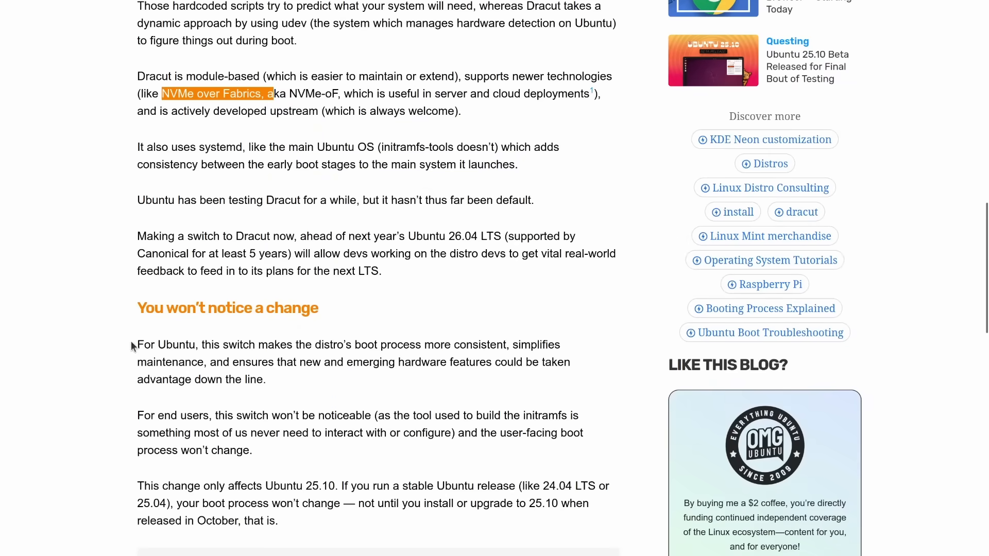
scroll("up", 3)
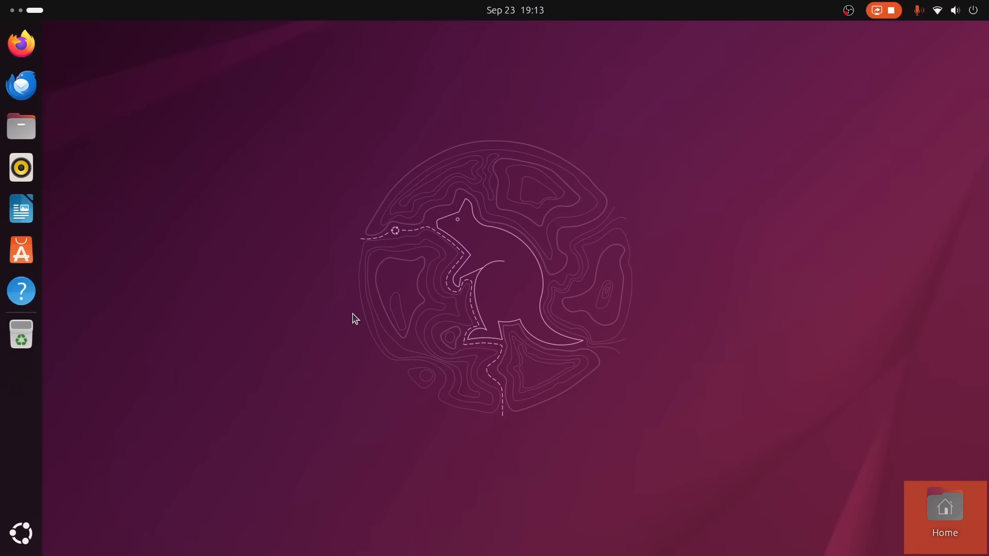
Step: Run dracut --version and select the dracut 108-3ubuntu3 output line
type("dra")
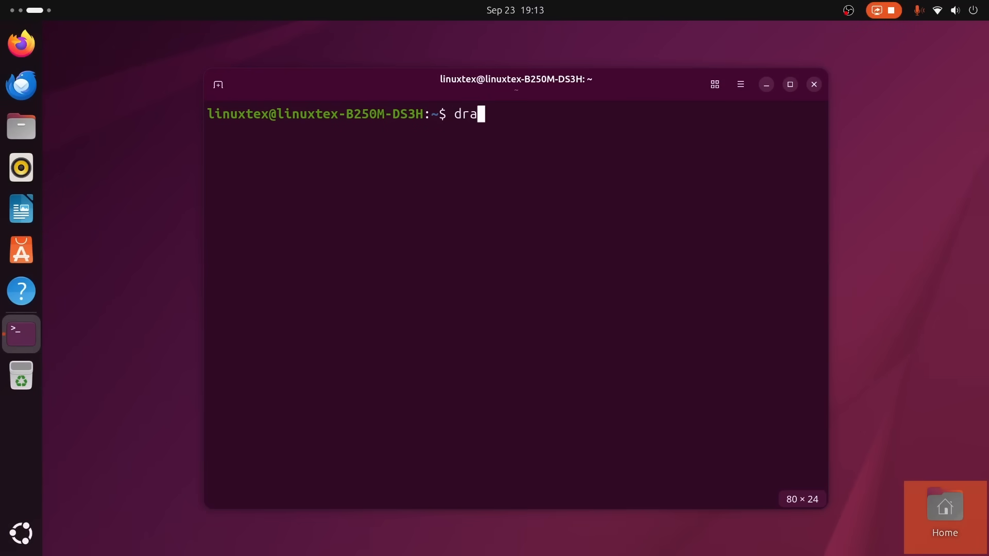
type("cut --version")
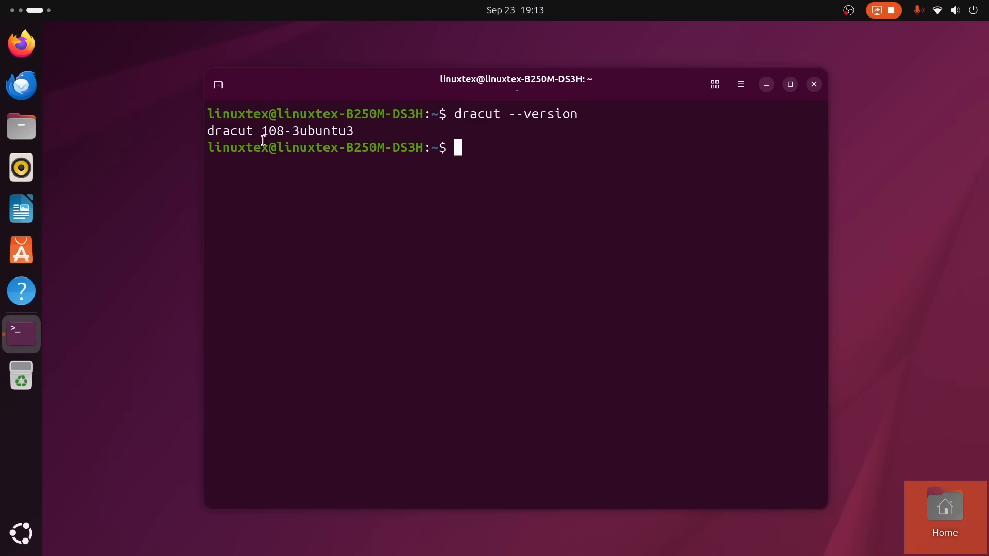
triple_click(275, 131)
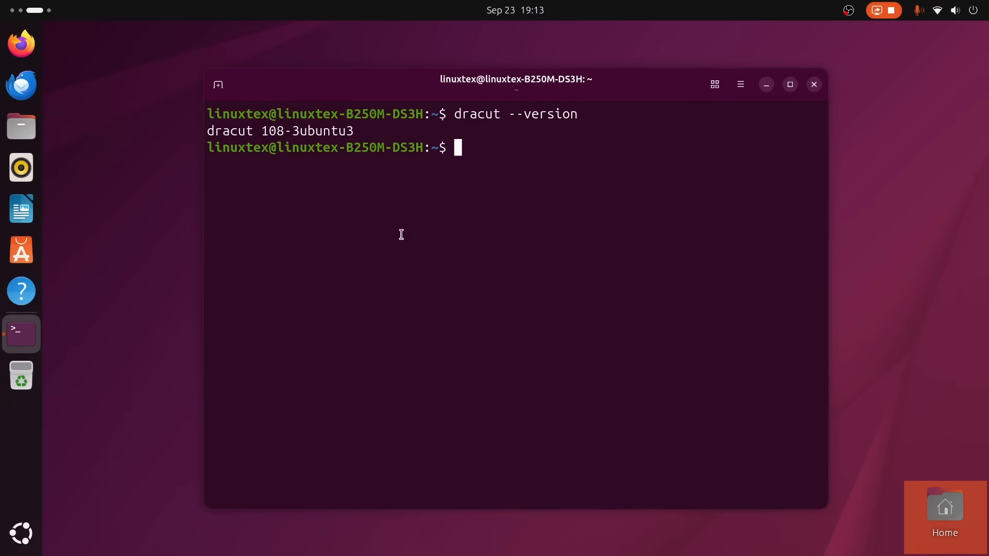
Step: Run systemctl status dracut-shutdown.service, showing it active (exited), and highlight the service name
type("syste")
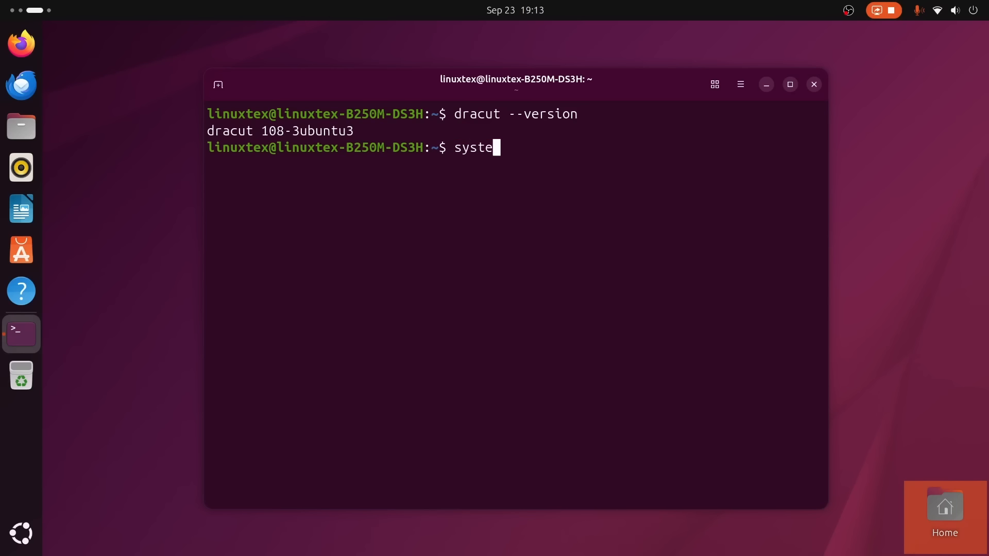
type("mctl")
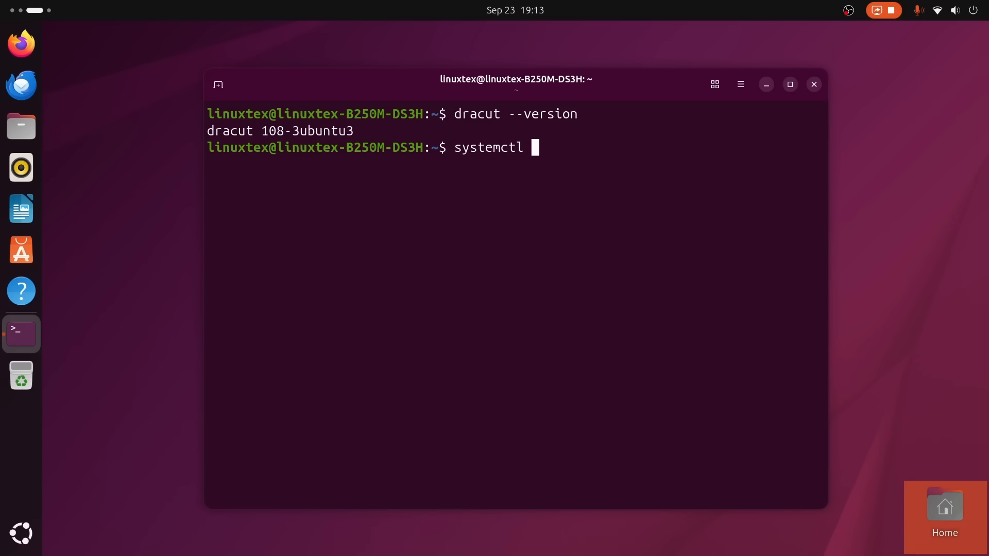
type("status")
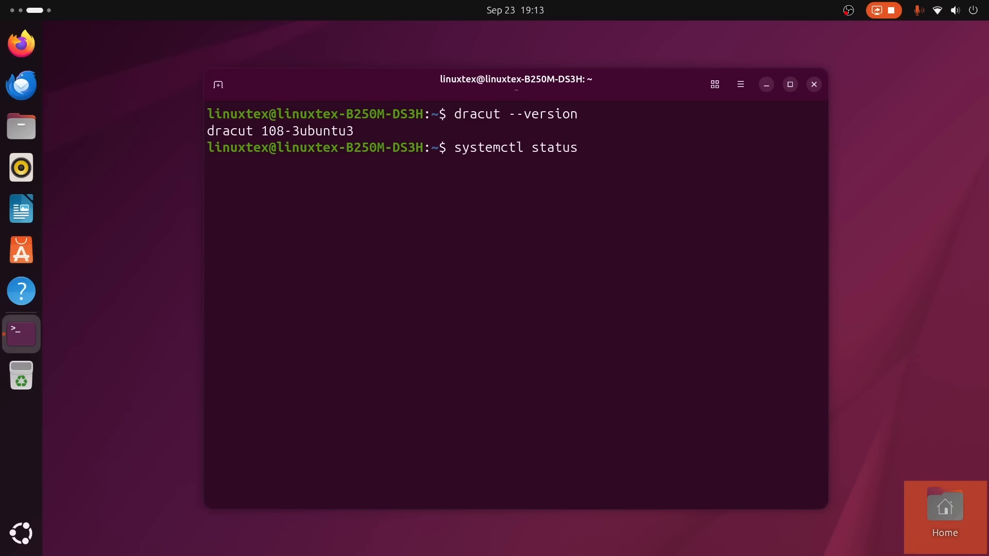
type("dracut-")
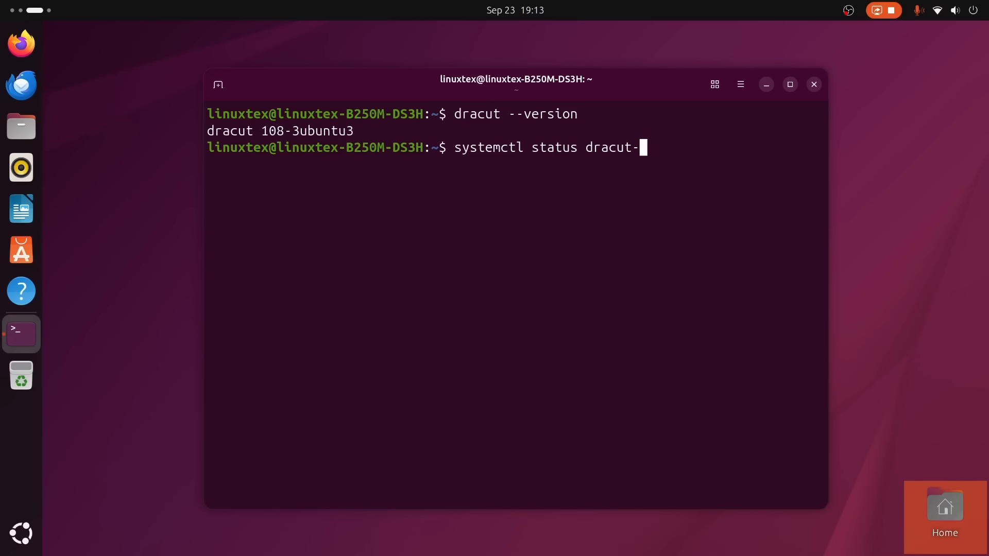
type("shutdown")
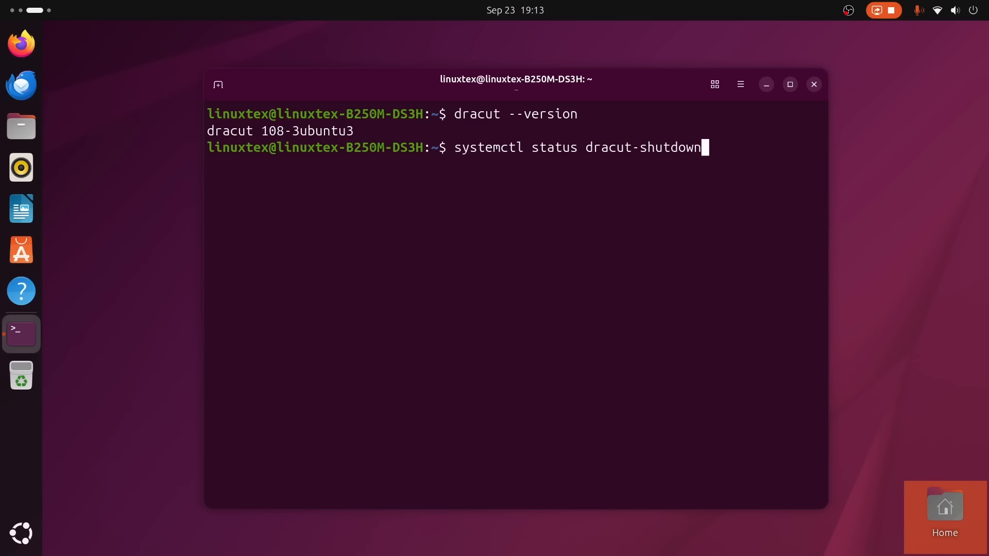
type(".service")
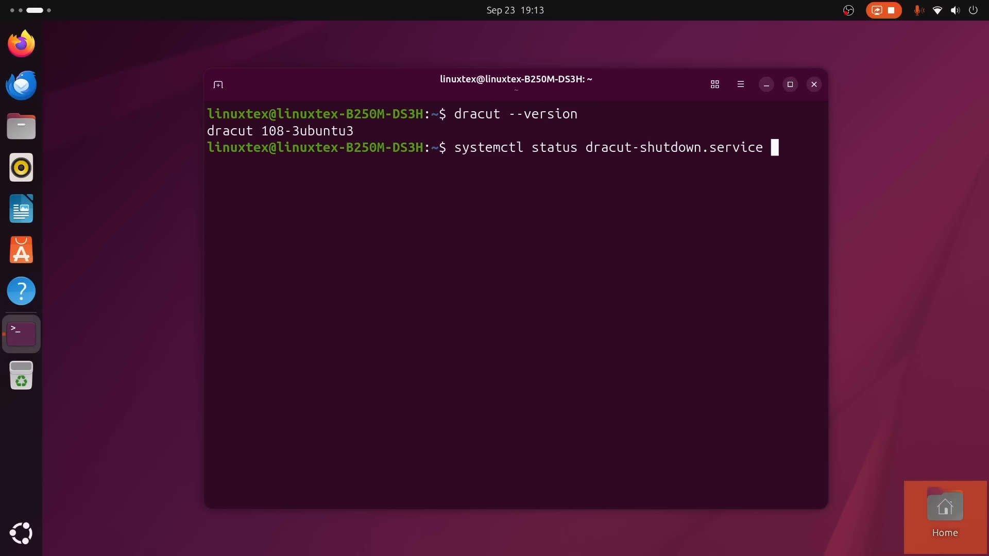
key("Return")
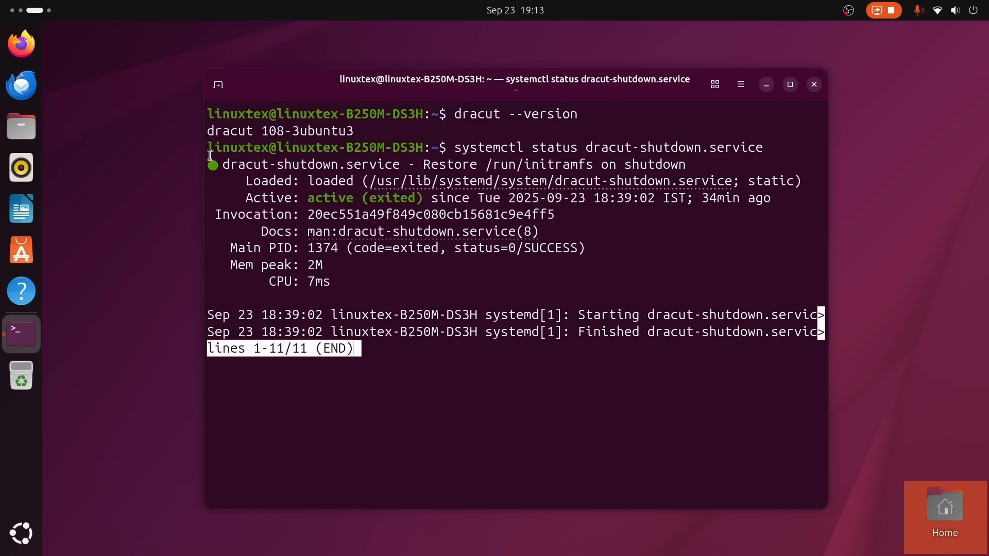
double_click(313, 164)
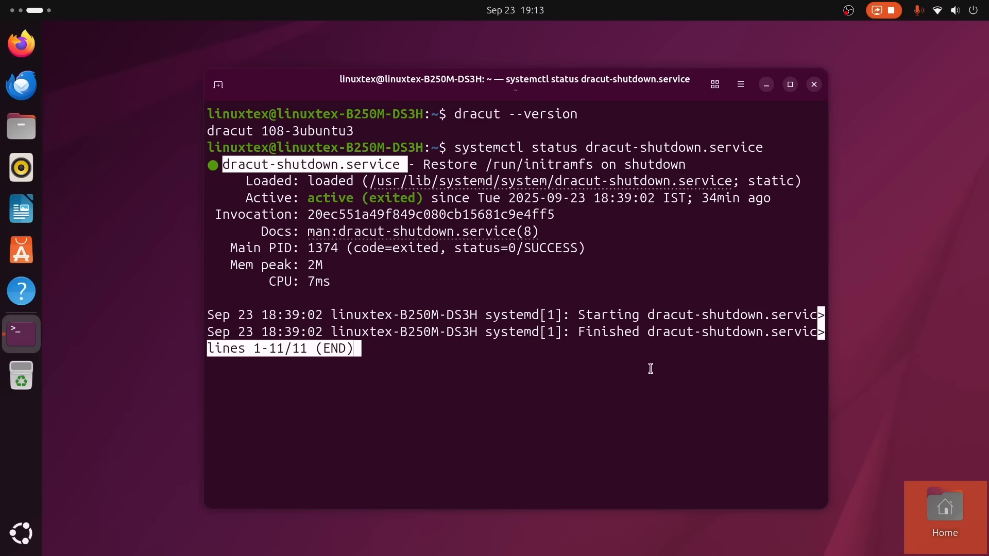
mouse_move(247, 320)
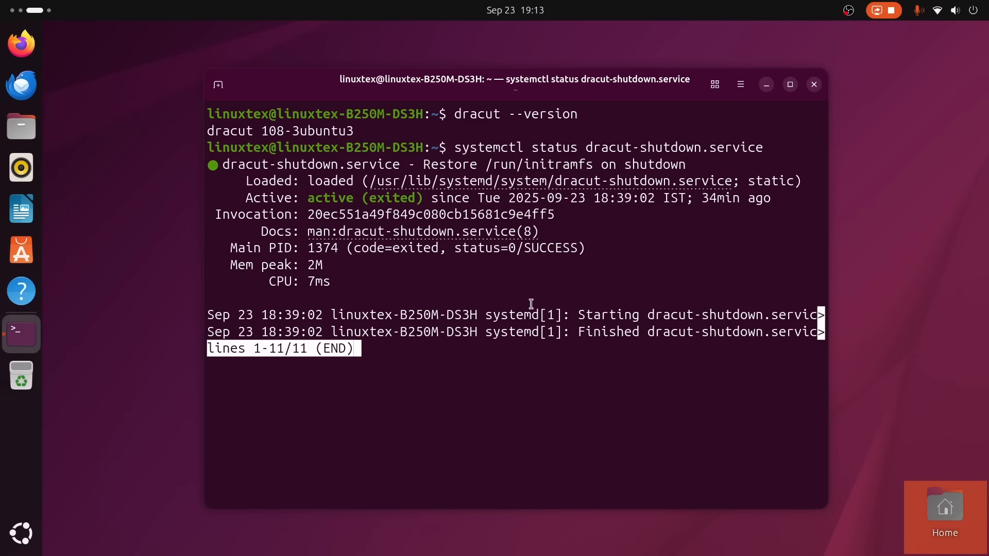
mouse_move(632, 303)
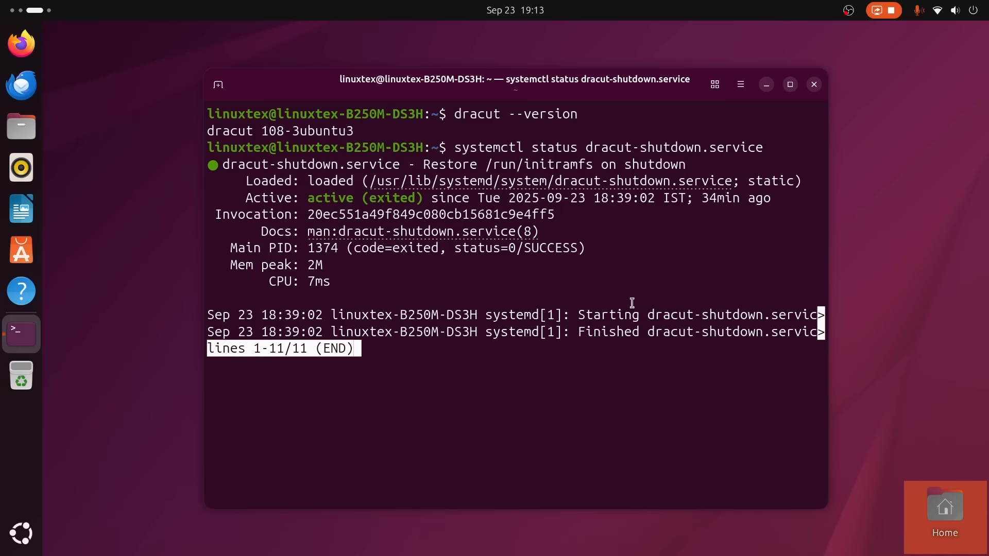
left_click(814, 84)
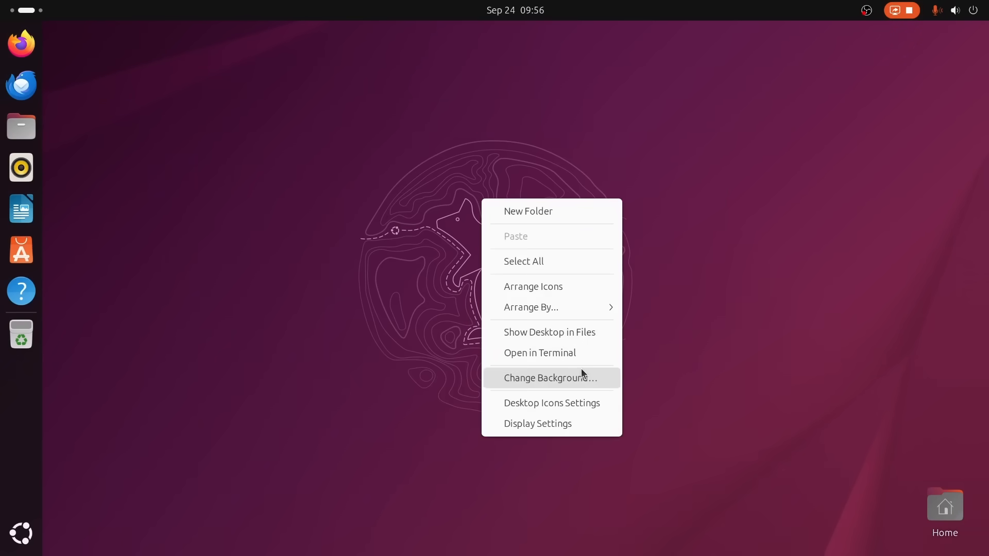
Step: Choose Change Background… from the desktop context menu to show the wallpapers
left_click(550, 378)
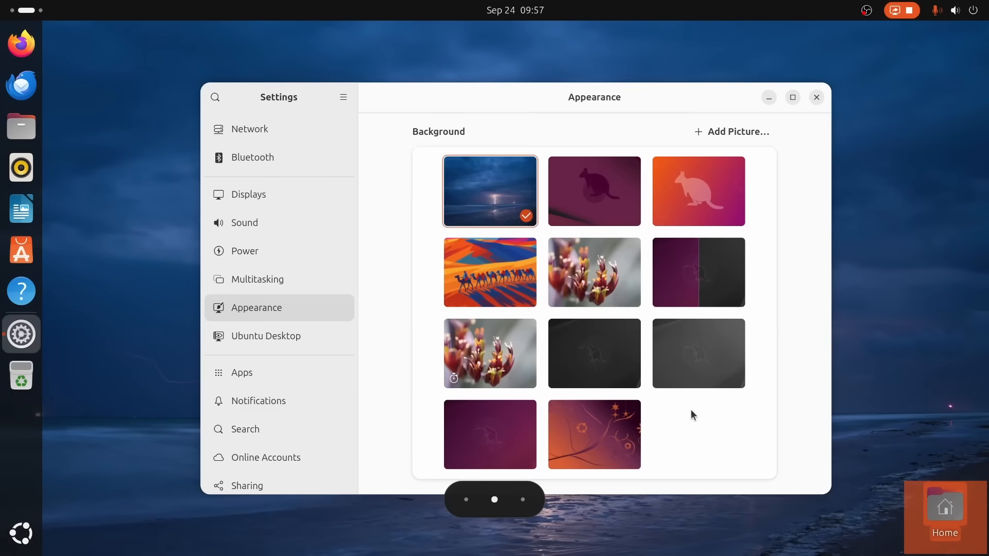
Step: Apply the desert camel wallpaper and view it on the desktop
left_click(490, 272)
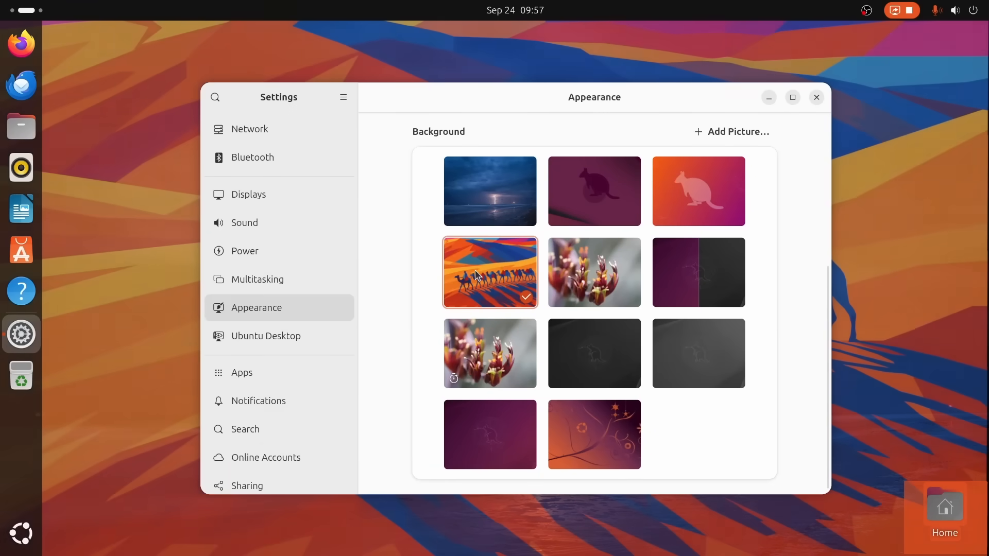
left_click(816, 96)
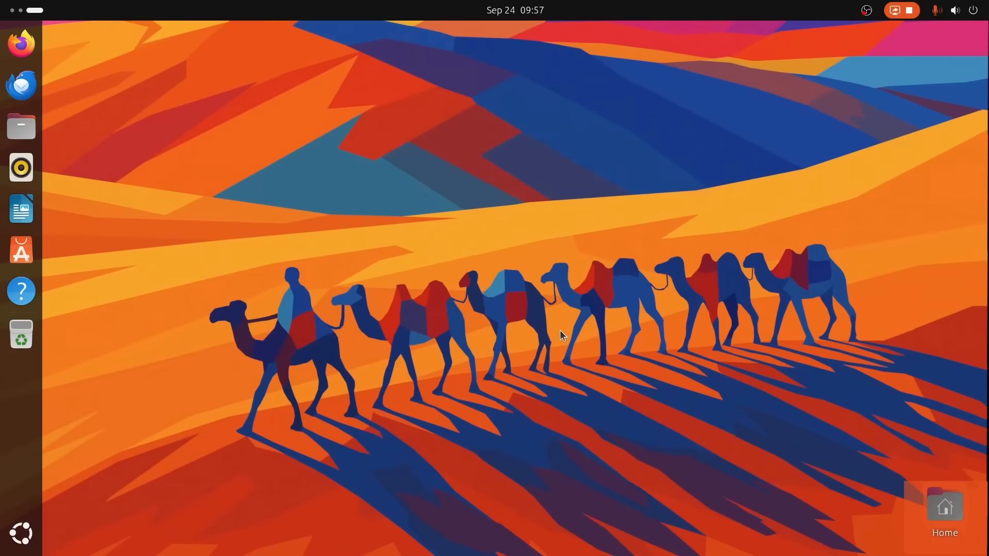
left_click(955, 10)
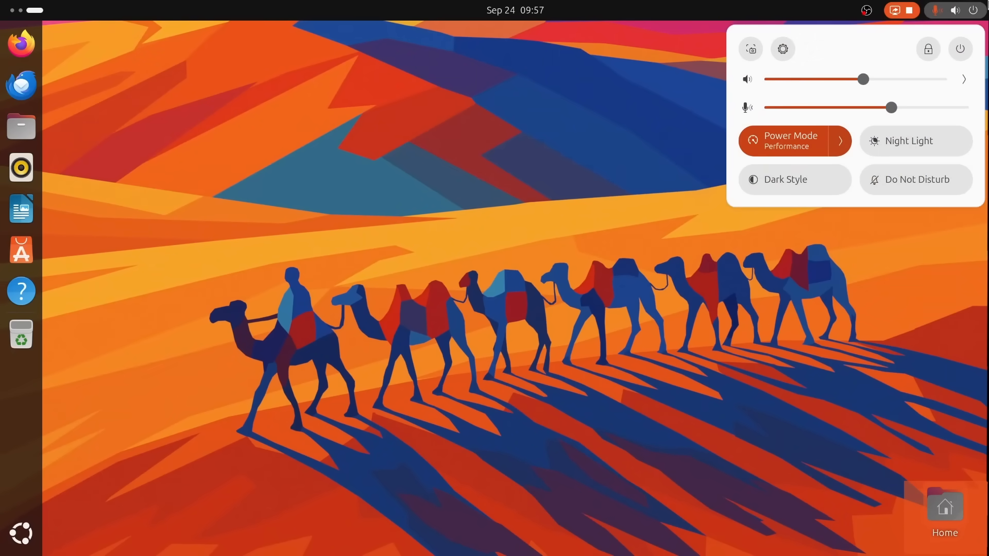
Step: Try the flower wallpaper, then switch the desktop to dark style from Quick Settings
left_click(783, 48)
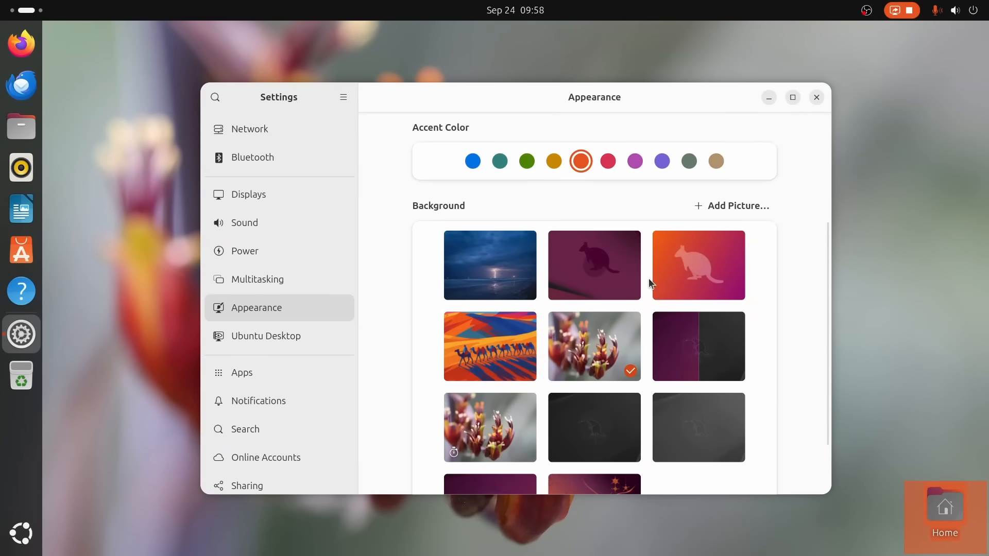
left_click(699, 346)
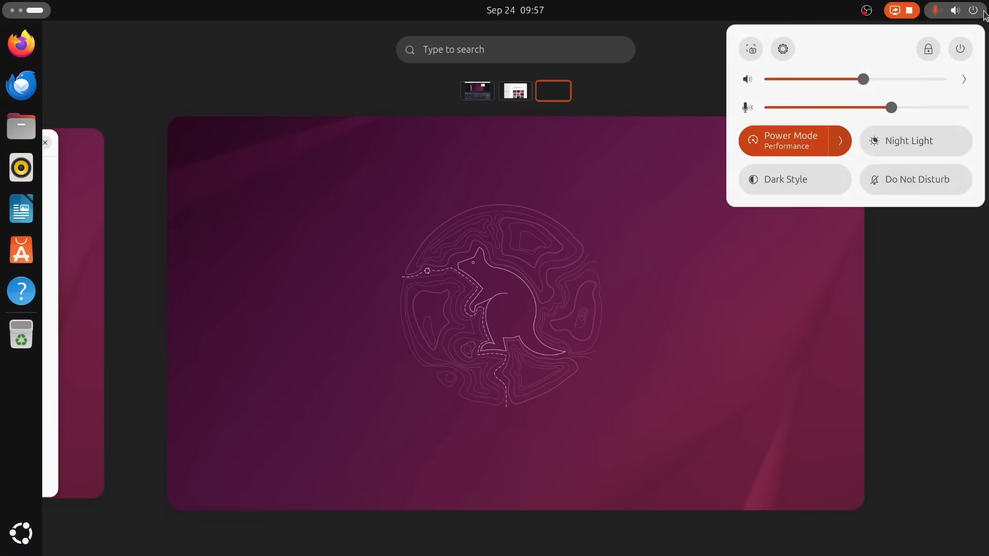
left_click(796, 179)
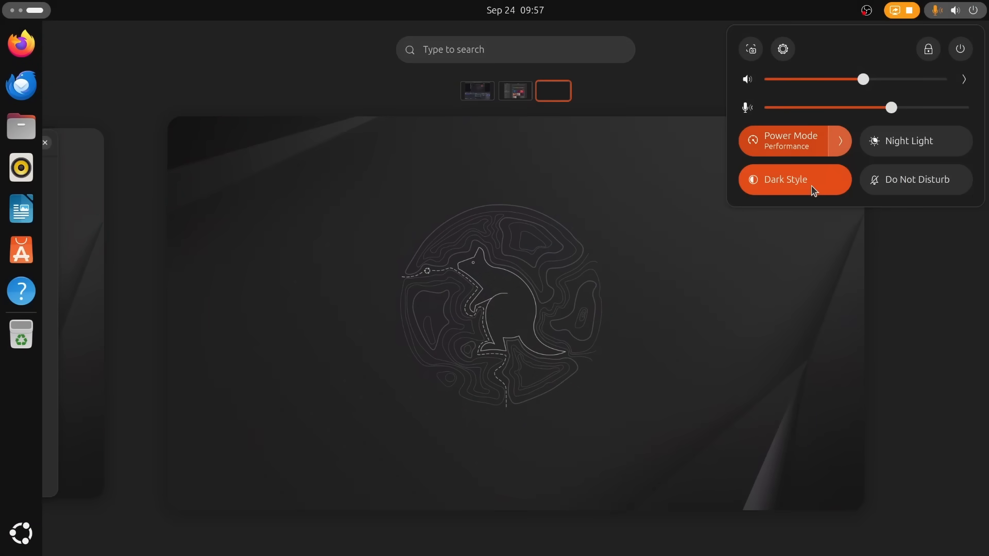